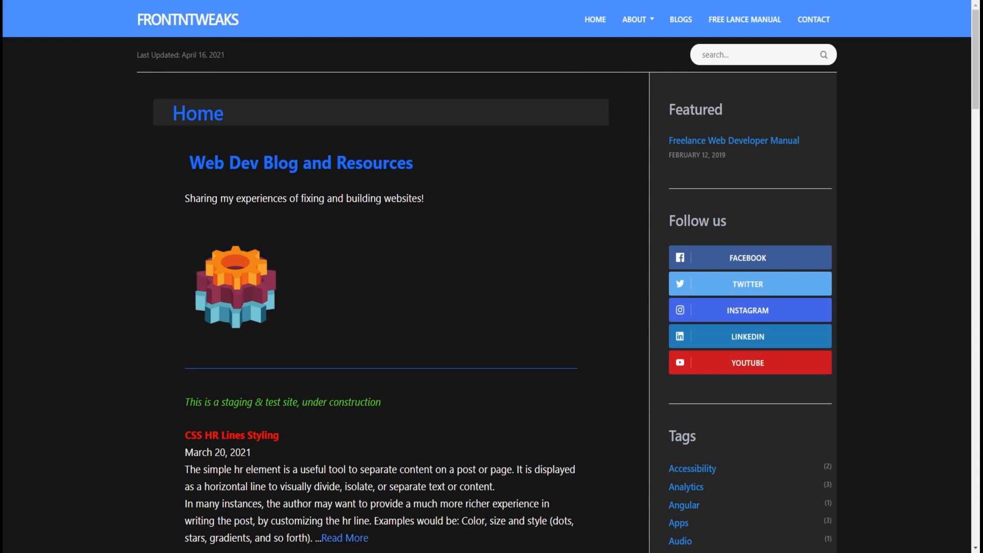
{"action": "mouse_move", "coordinate": [970, 115]}
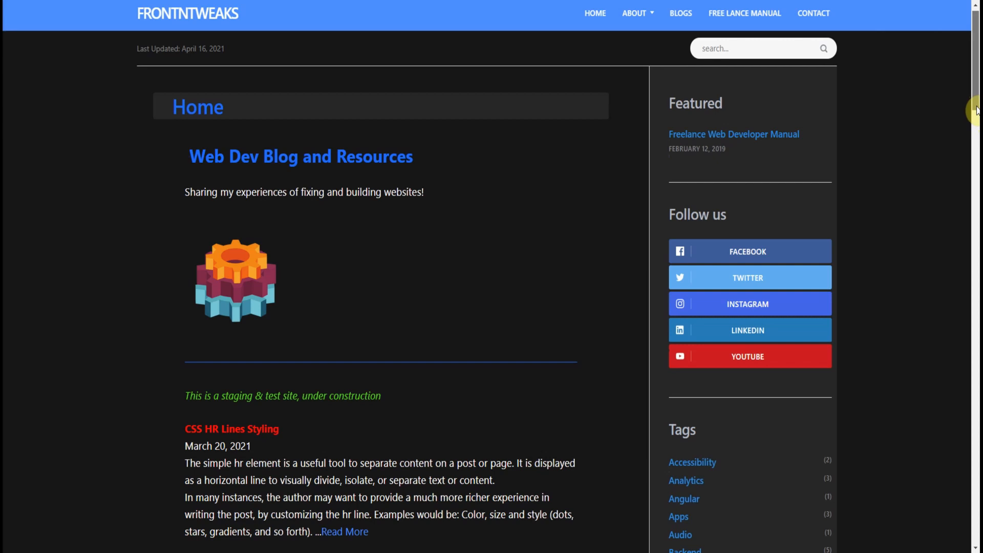
Browse down the white TechNews demo home page's article listing and start back up.
{"action": "scroll", "scroll_direction": "down", "scroll_amount": 3}
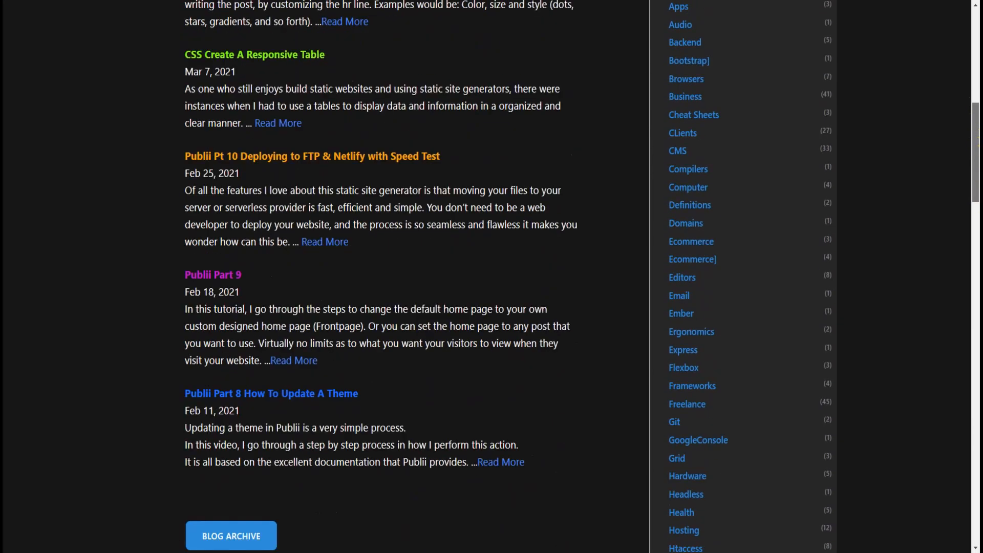
{"action": "scroll", "scroll_direction": "down", "scroll_amount": 3}
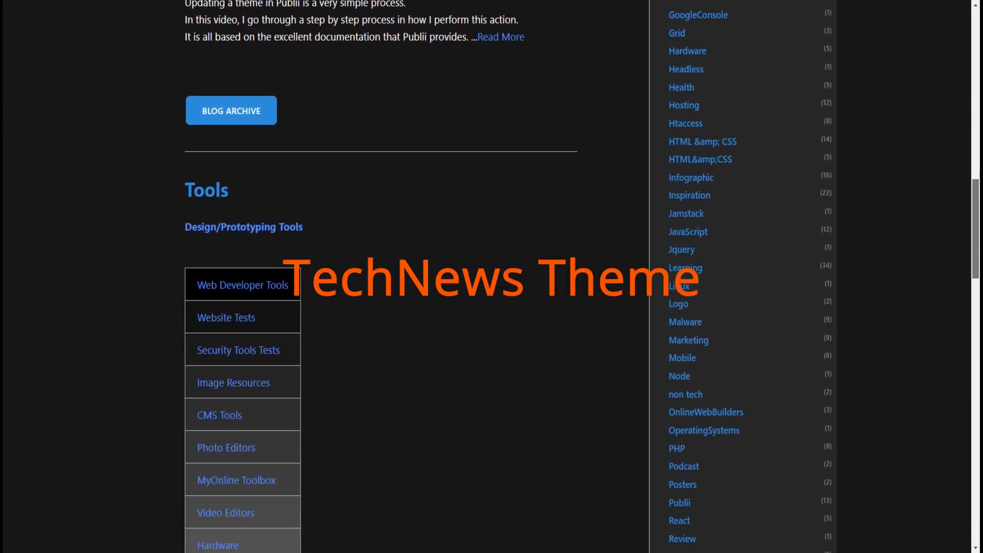
{"action": "scroll", "scroll_direction": "down", "scroll_amount": 3}
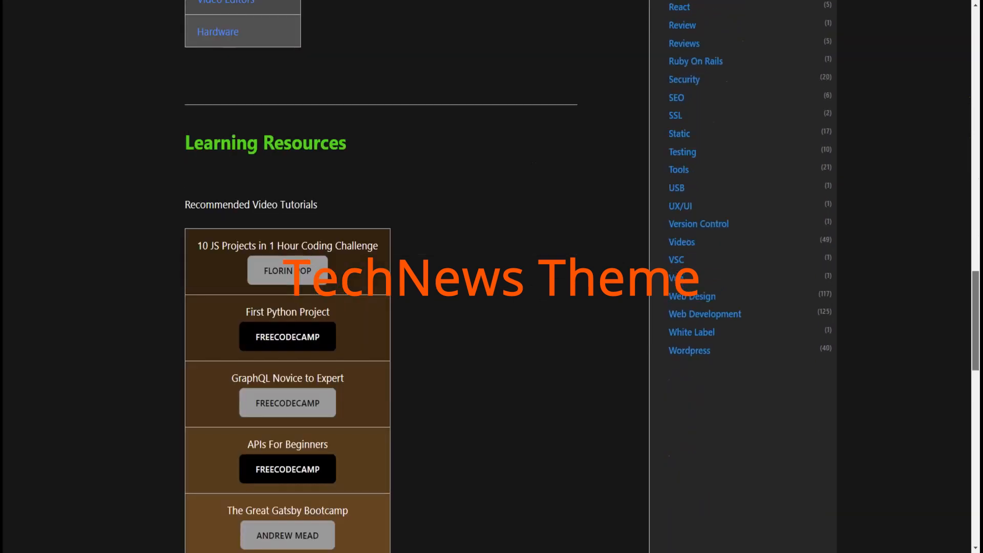
{"action": "scroll", "scroll_direction": "down", "scroll_amount": 3}
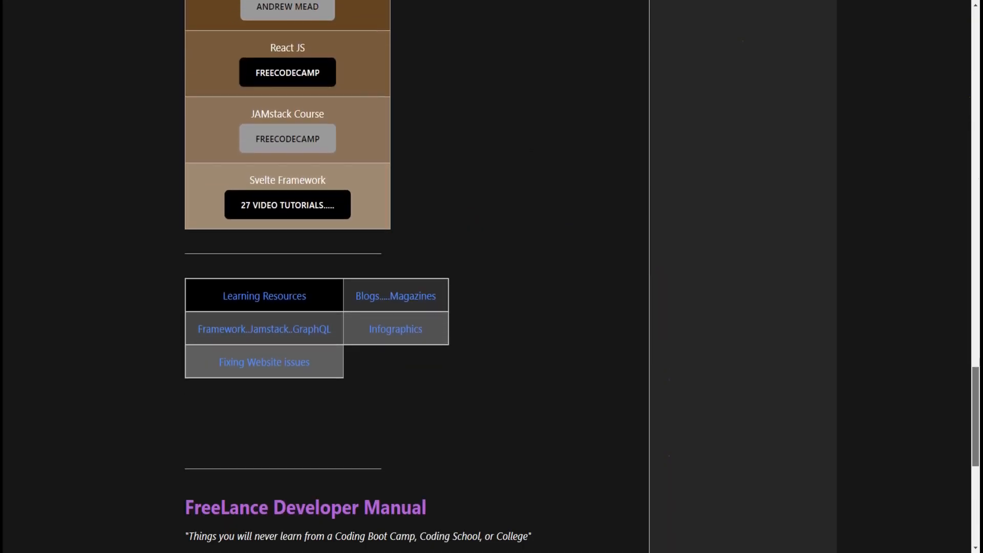
{"action": "scroll", "scroll_direction": "down", "scroll_amount": 3}
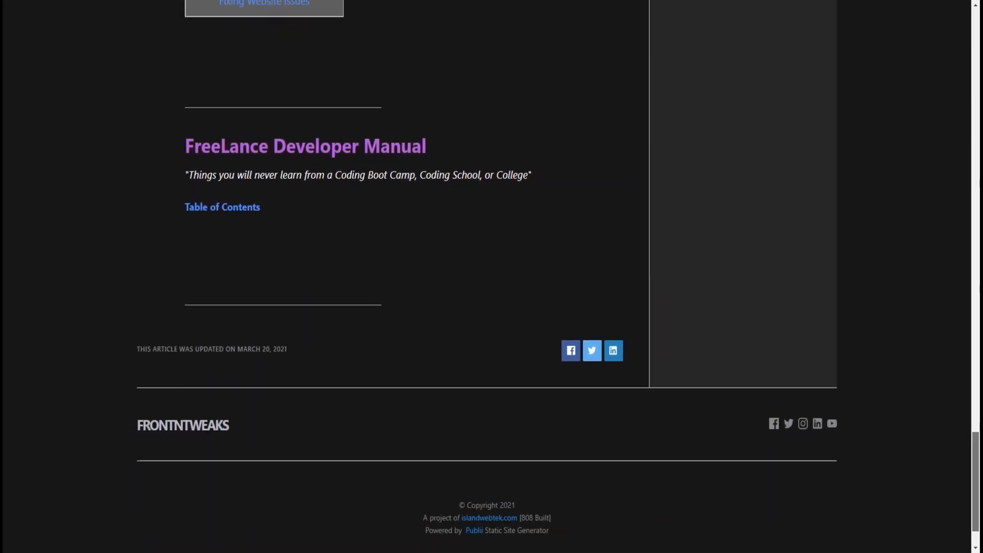
{"action": "scroll", "scroll_direction": "down", "scroll_amount": 3}
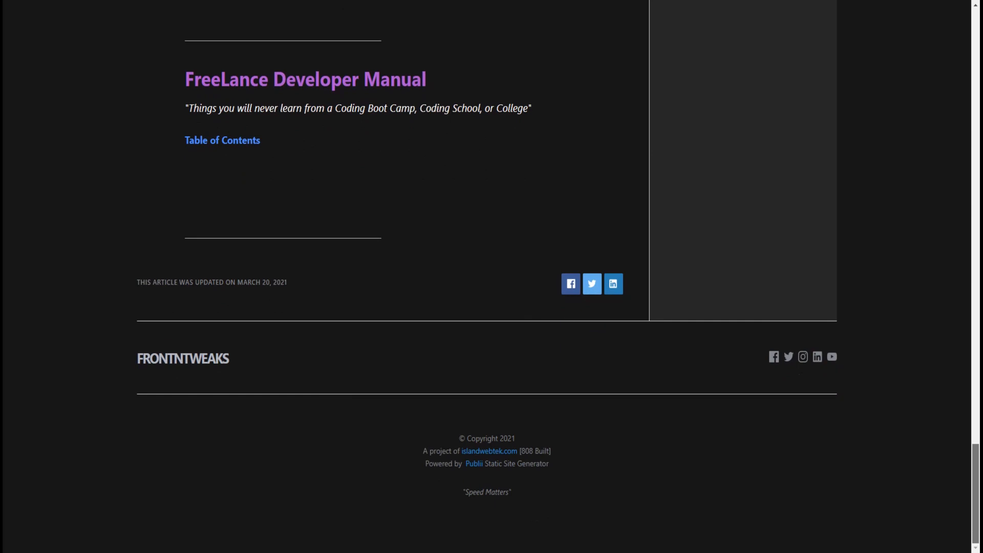
{"action": "scroll", "scroll_direction": "up", "scroll_amount": 3}
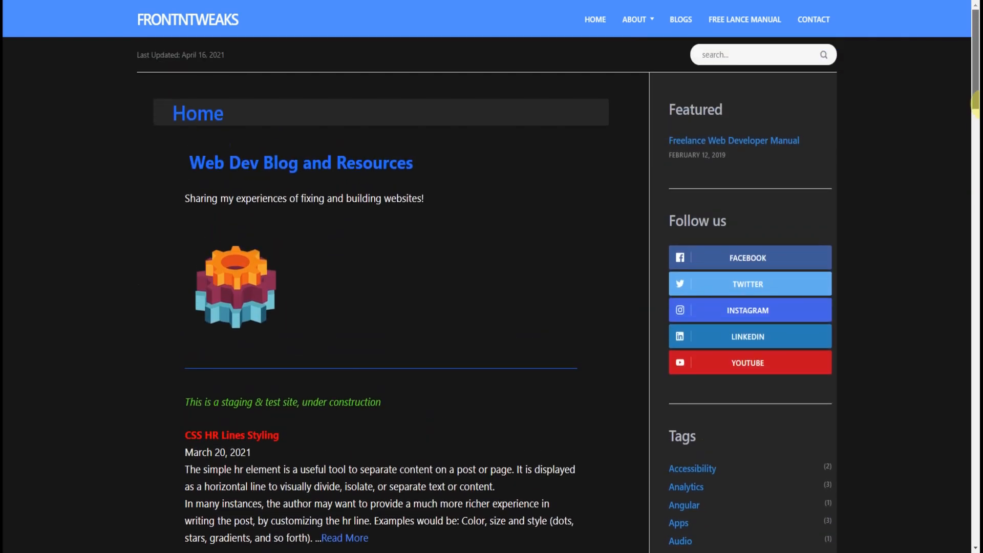
{"action": "mouse_move", "coordinate": [848, 185]}
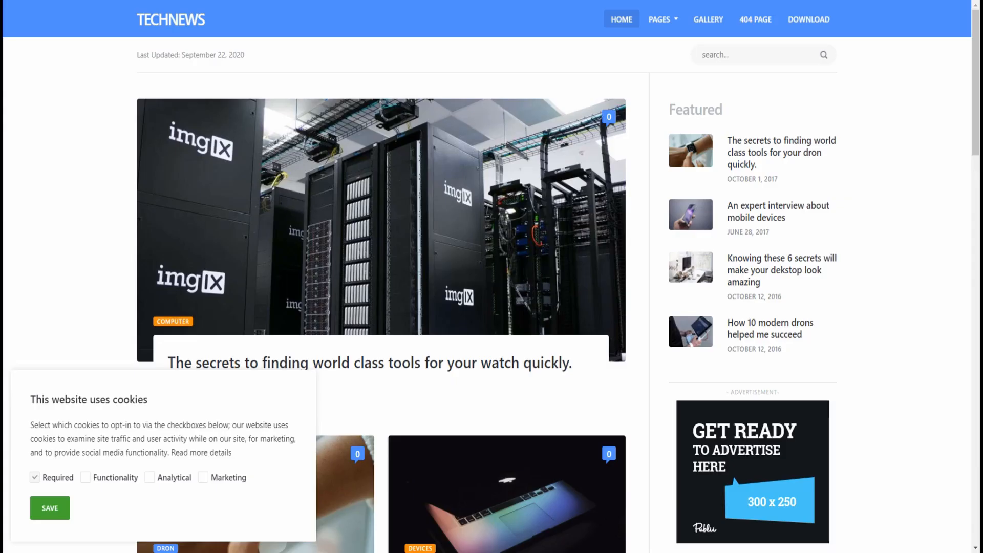
{"action": "mouse_move", "coordinate": [971, 105]}
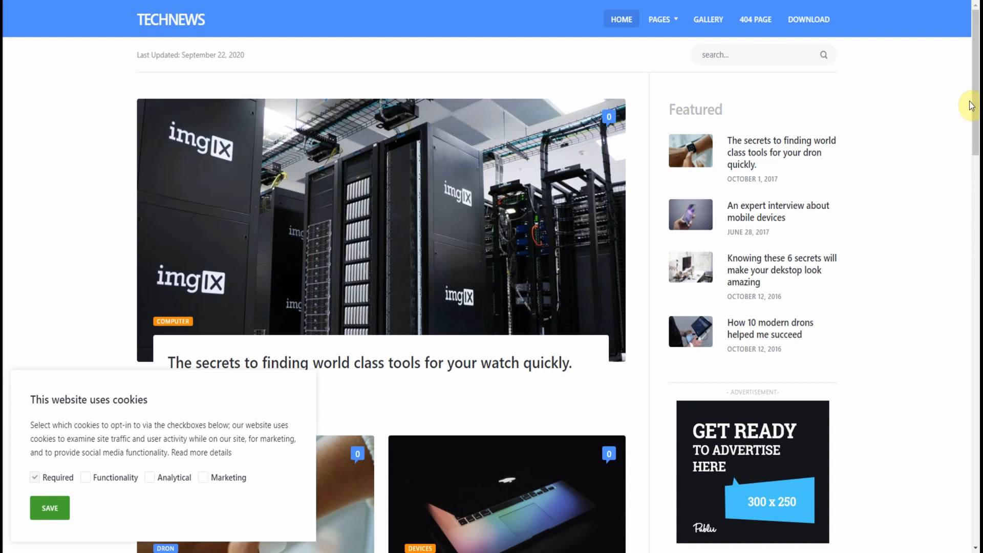
Dismiss the demo site's cookie notice with SAVE and return toward the top of the listing.
{"action": "scroll", "scroll_direction": "down", "scroll_amount": 3}
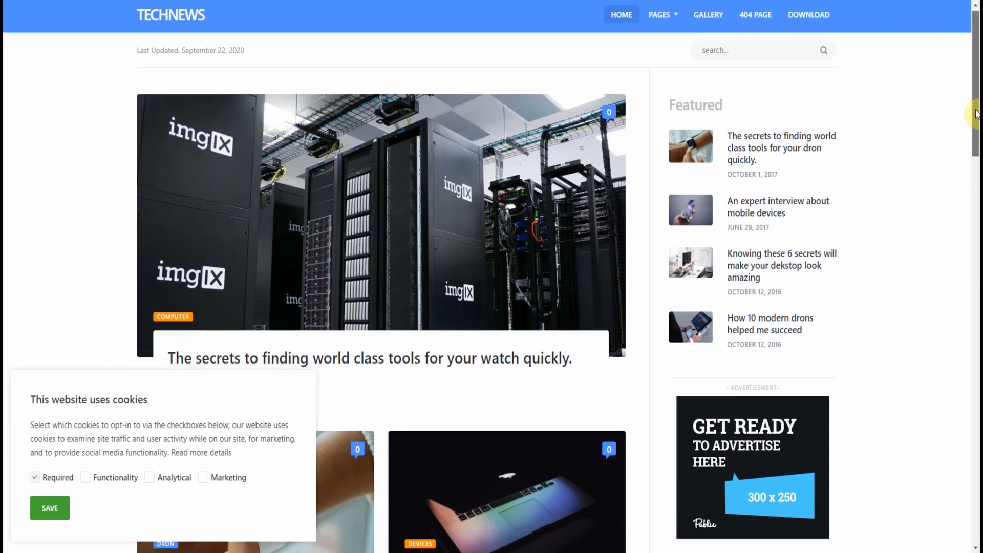
{"action": "scroll", "scroll_direction": "down", "scroll_amount": 3}
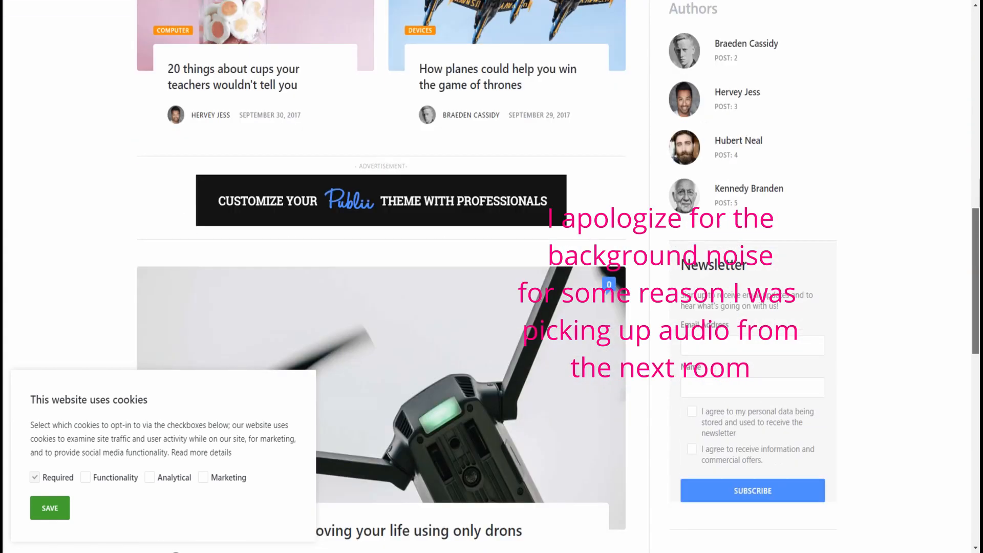
{"action": "scroll", "scroll_direction": "down", "scroll_amount": 3}
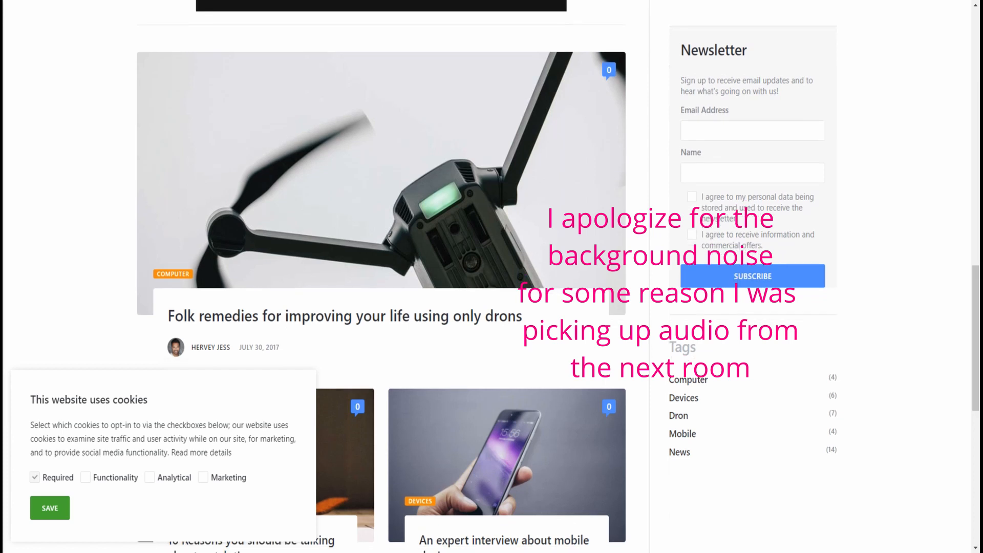
{"action": "scroll", "scroll_direction": "down", "scroll_amount": 3}
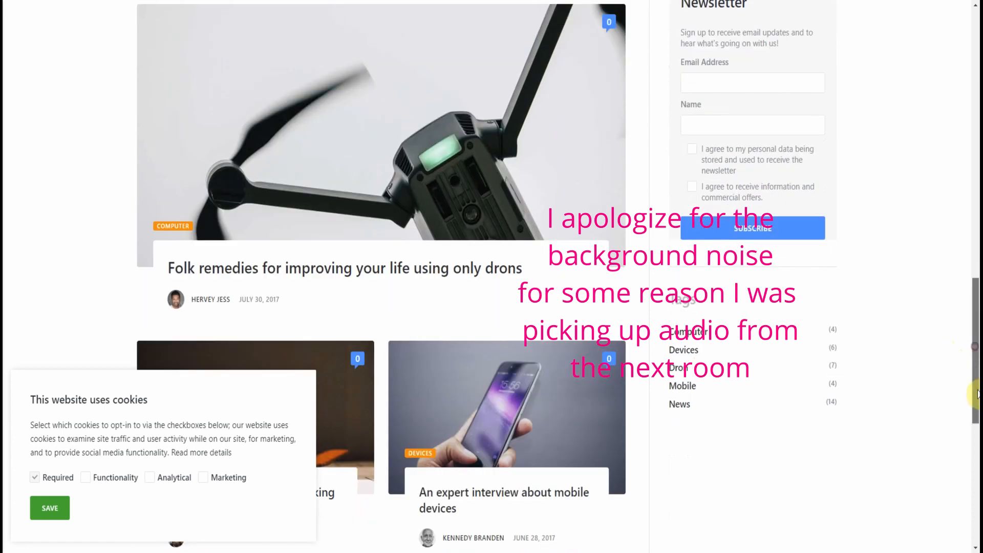
{"action": "scroll", "scroll_direction": "down", "scroll_amount": 3}
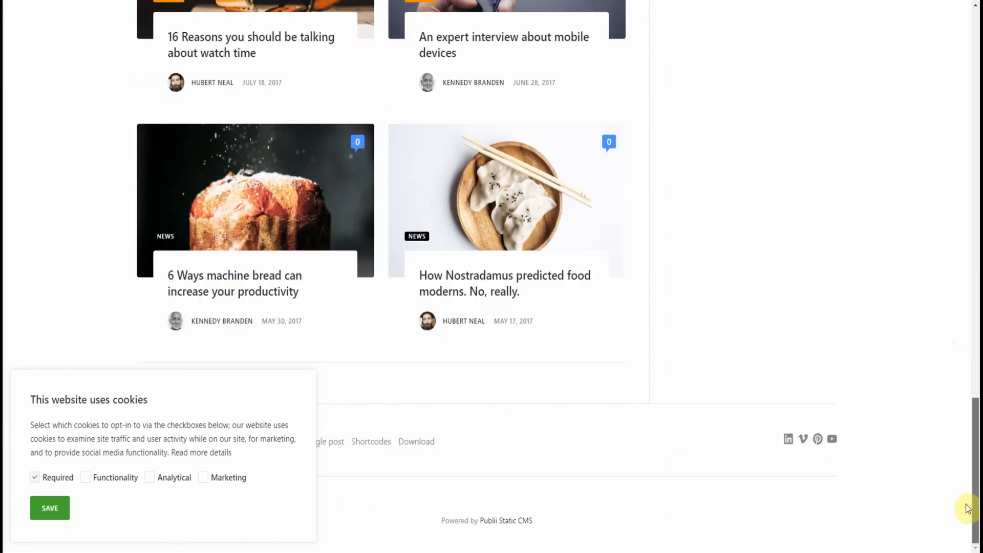
{"action": "left_click", "coordinate": [49, 508]}
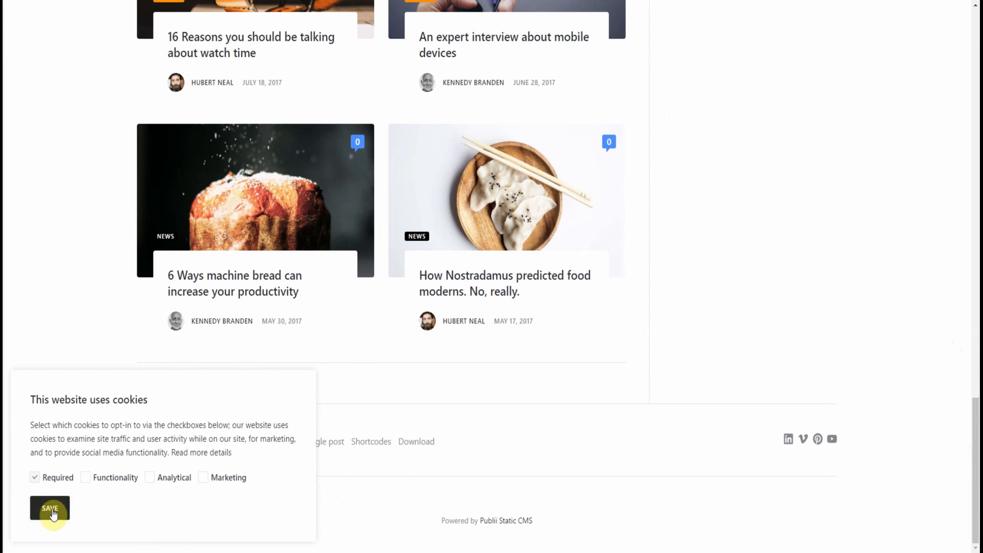
{"action": "left_click", "coordinate": [46, 507]}
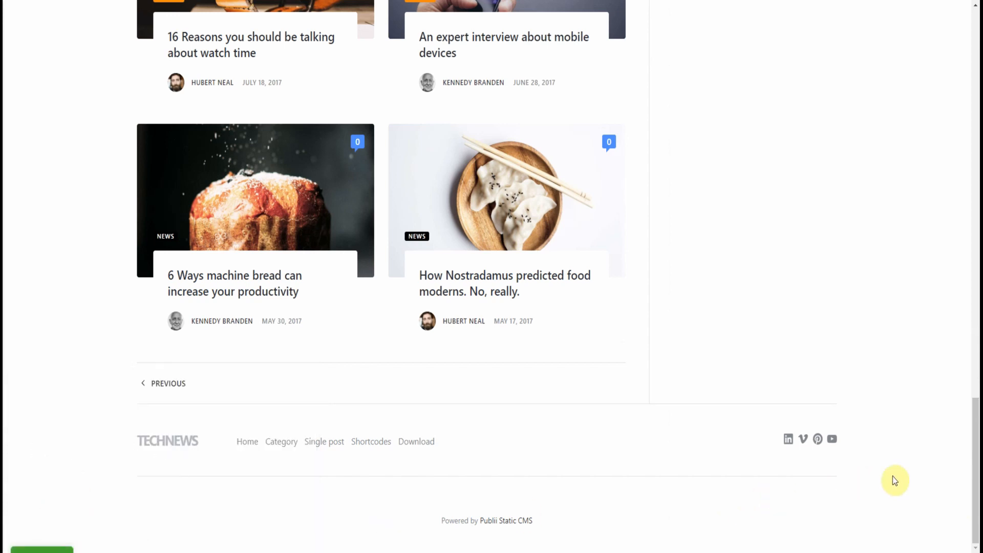
{"action": "scroll", "scroll_direction": "up", "scroll_amount": 3}
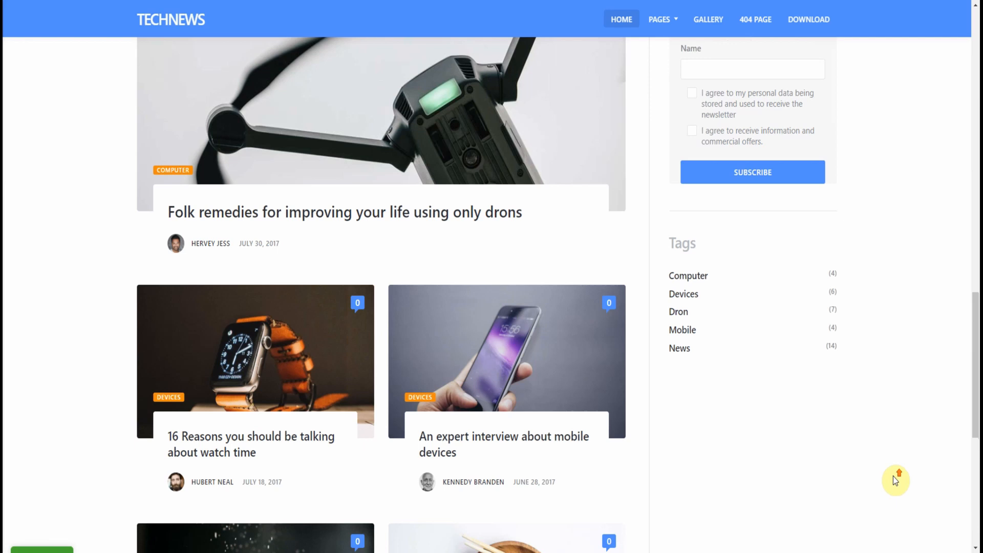
{"action": "scroll", "scroll_direction": "down", "scroll_amount": 3}
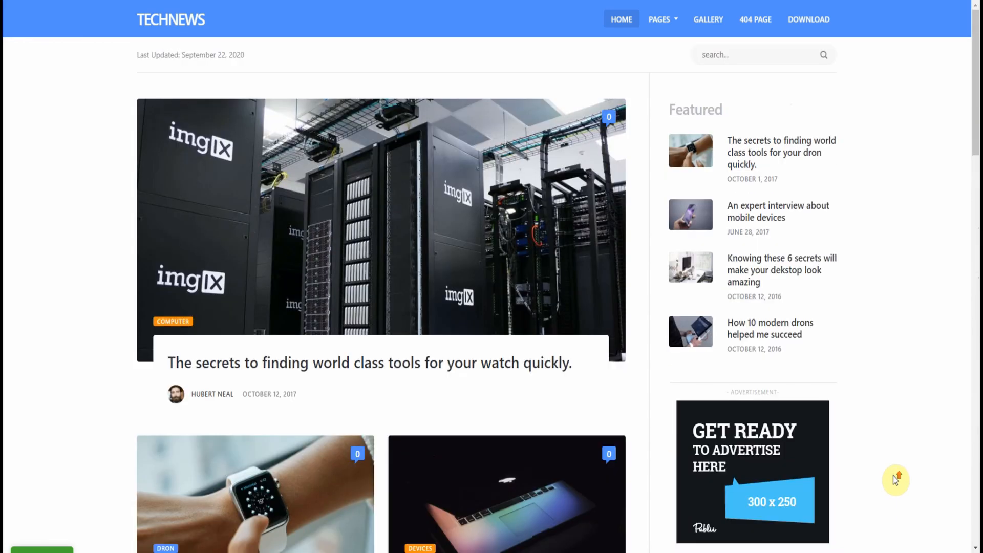
{"action": "mouse_move", "coordinate": [887, 447]}
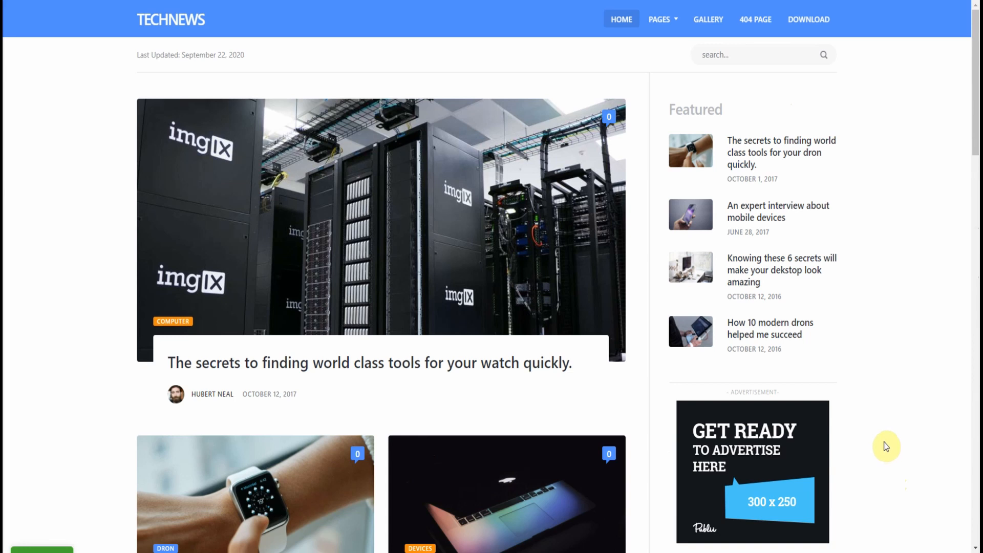
{"action": "mouse_move", "coordinate": [961, 358]}
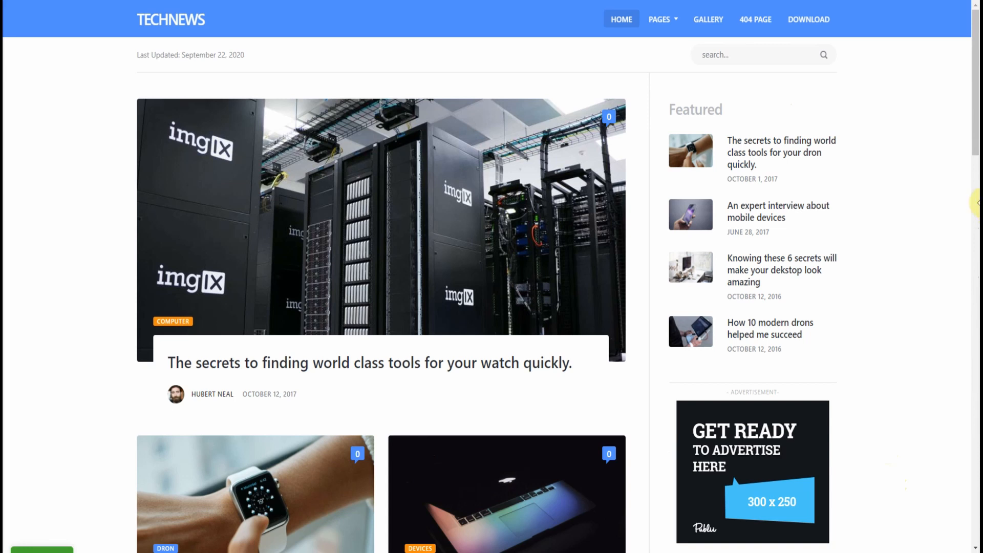
{"action": "mouse_move", "coordinate": [670, 32]}
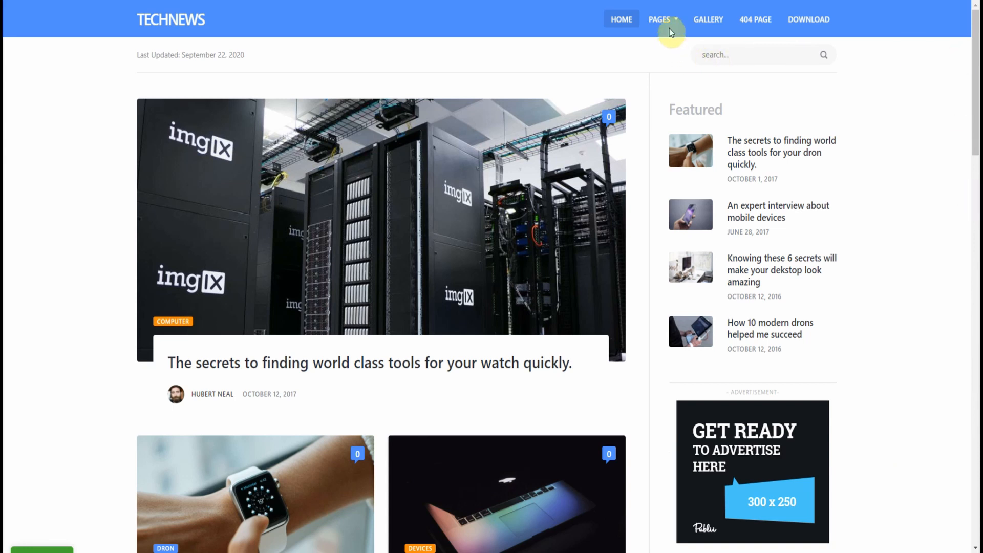
{"action": "left_click", "coordinate": [663, 19]}
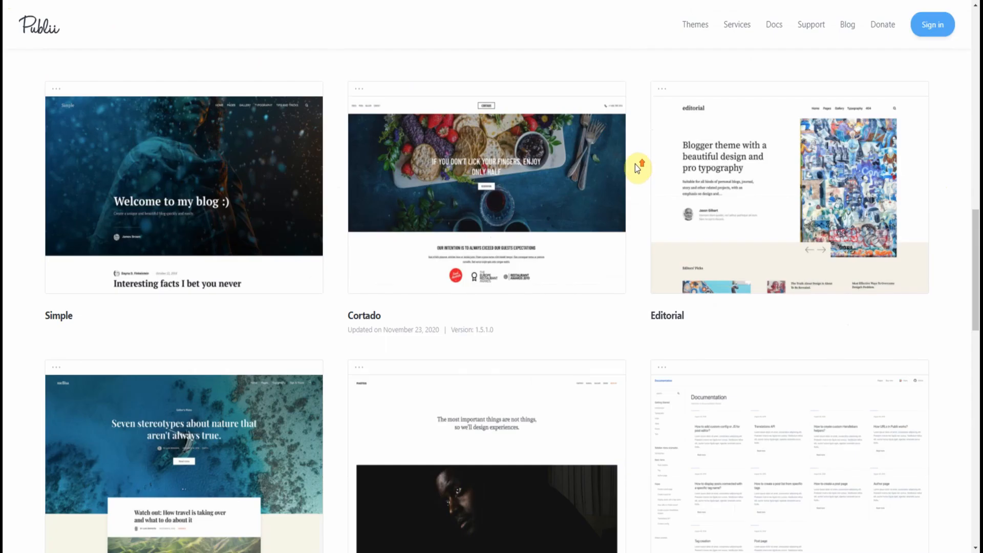
{"action": "scroll", "scroll_direction": "down", "scroll_amount": 3}
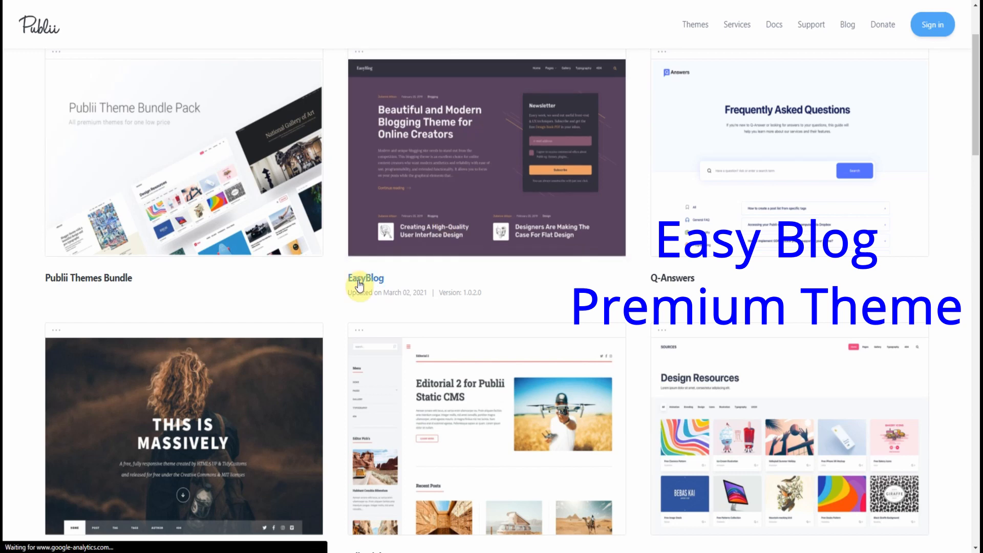
{"action": "left_click", "coordinate": [365, 279]}
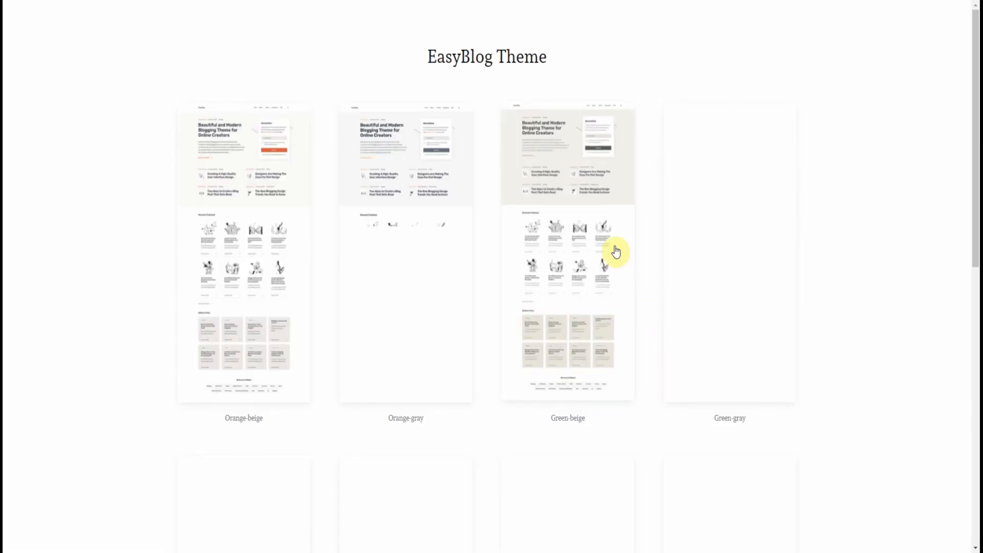
{"action": "scroll", "scroll_direction": "down", "scroll_amount": 3}
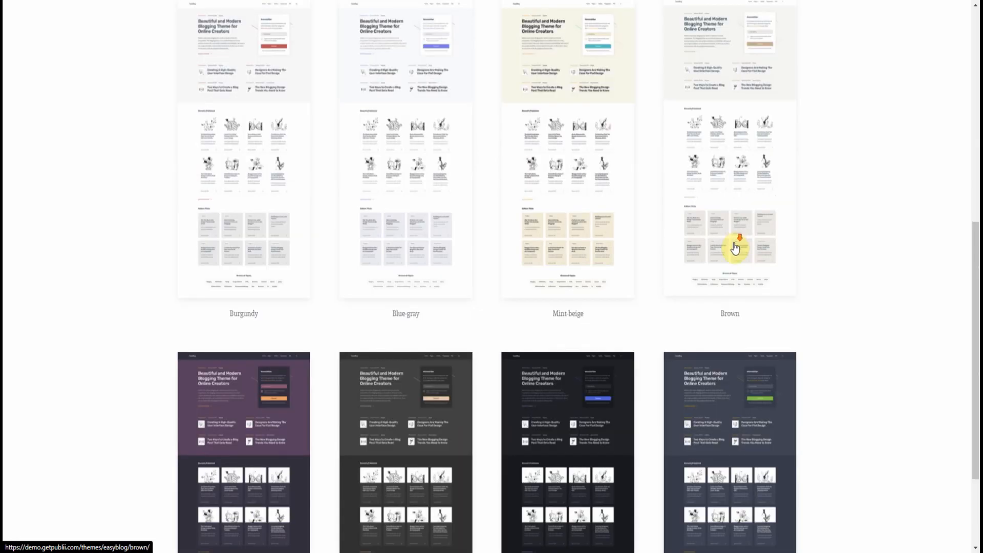
{"action": "scroll", "scroll_direction": "down", "scroll_amount": 3}
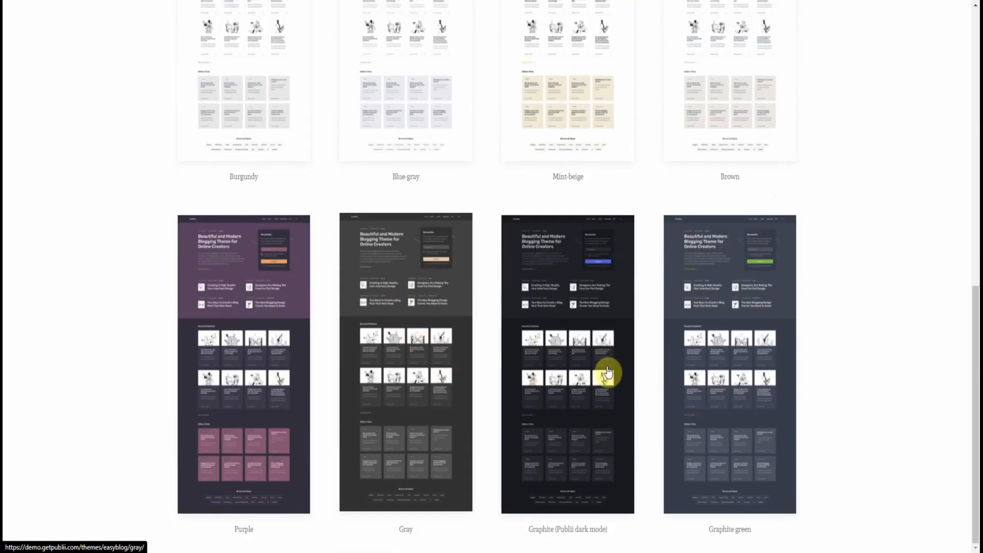
{"action": "mouse_move", "coordinate": [264, 276]}
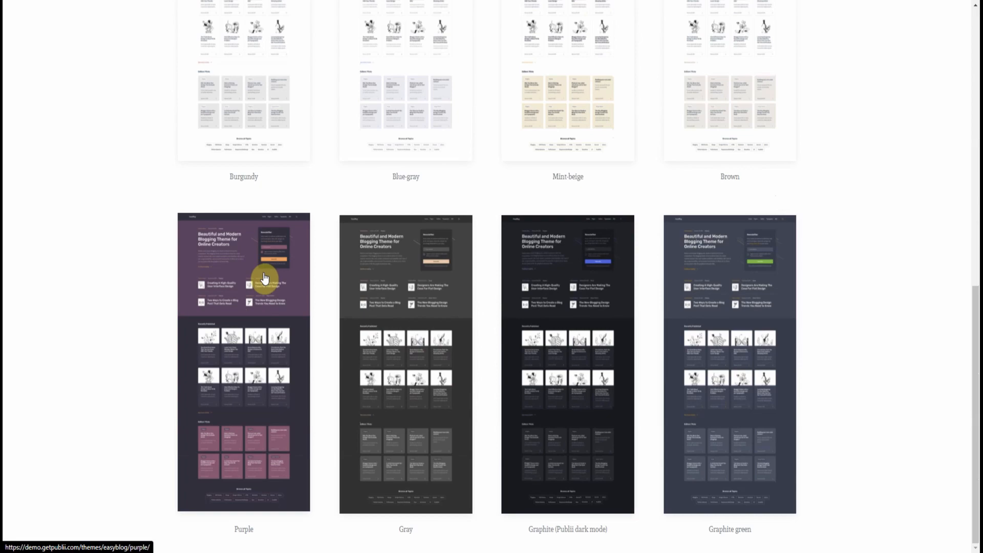
Open the Purple EasyBlog variant's live demo and browse down to its footer and back up.
{"action": "left_click", "coordinate": [264, 276]}
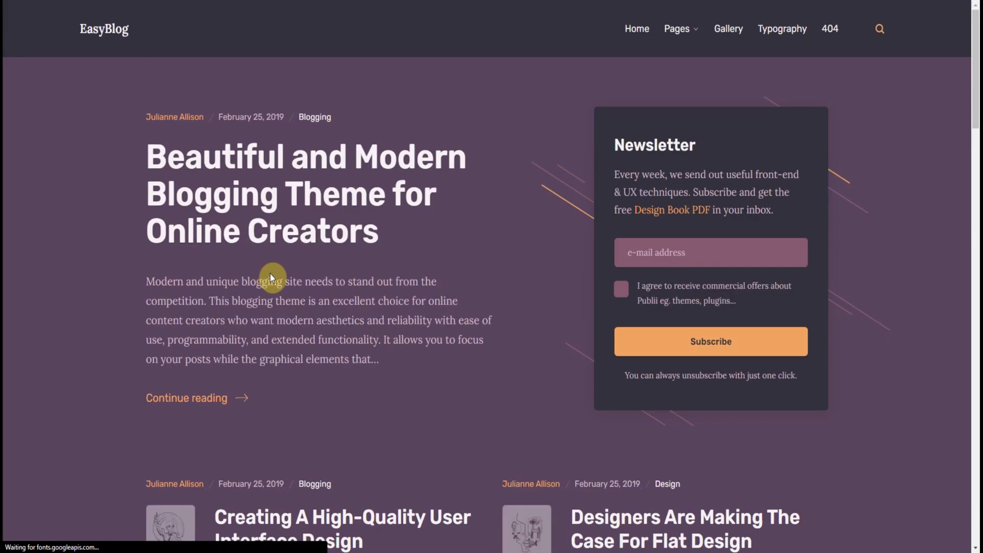
{"action": "scroll", "scroll_direction": "down", "scroll_amount": 3}
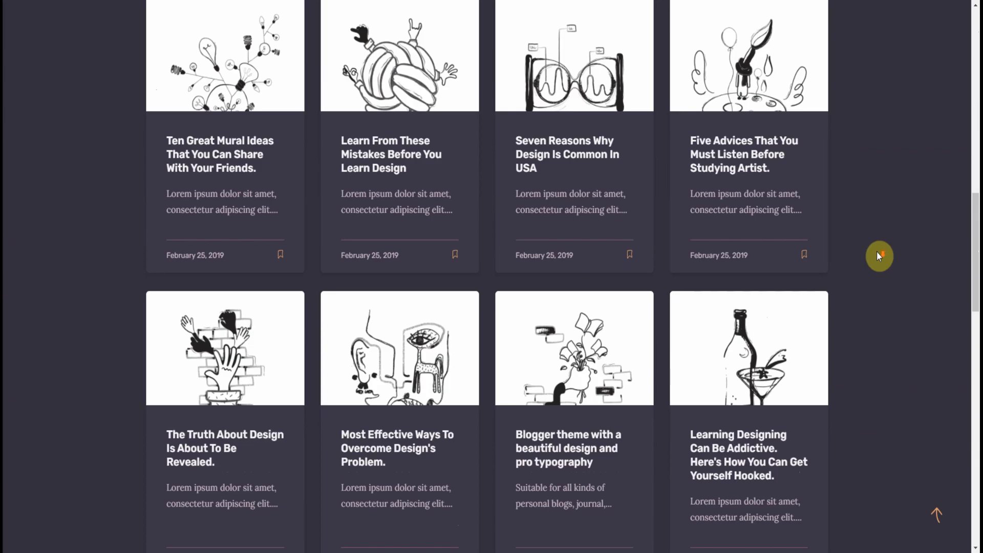
{"action": "scroll", "scroll_direction": "down", "scroll_amount": 3}
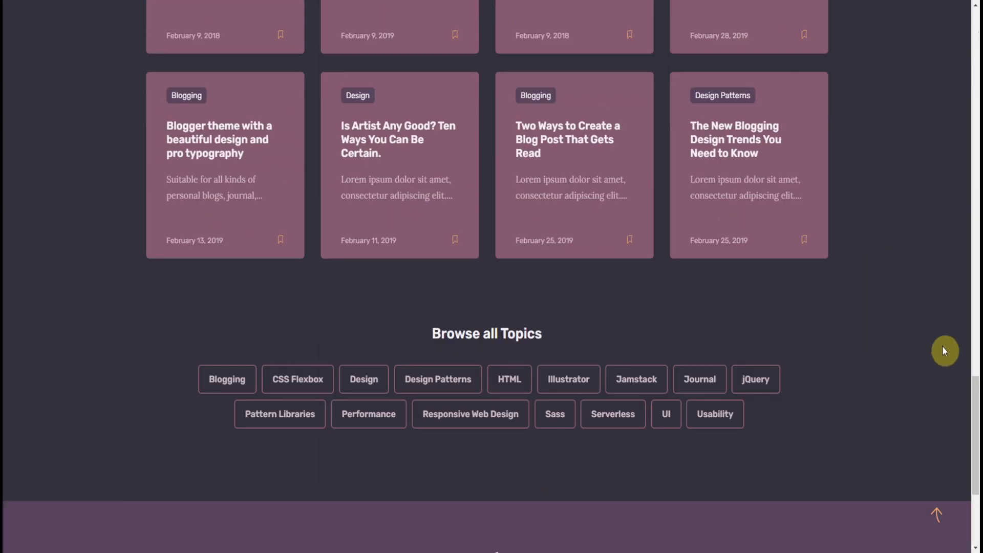
{"action": "scroll", "scroll_direction": "down", "scroll_amount": 3}
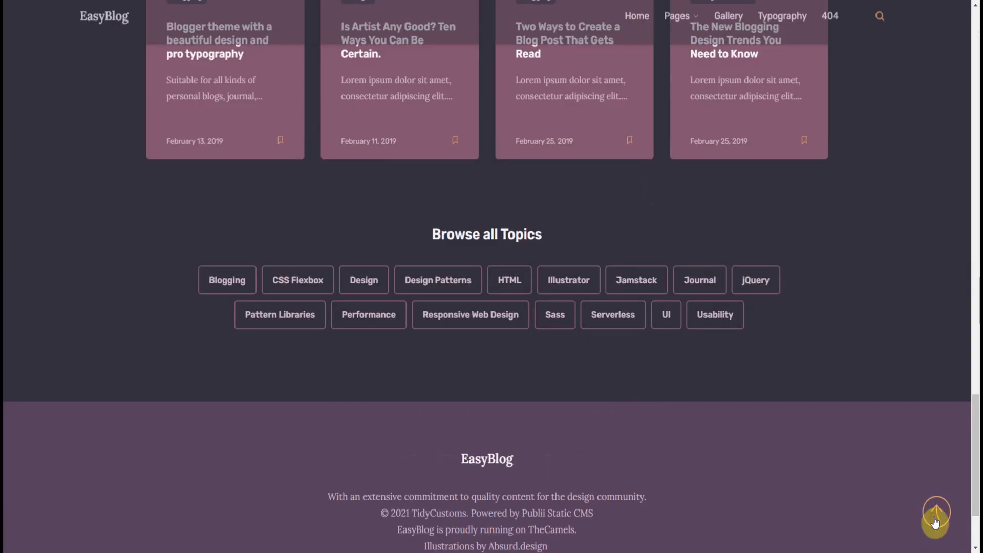
{"action": "scroll", "scroll_direction": "up", "scroll_amount": 3}
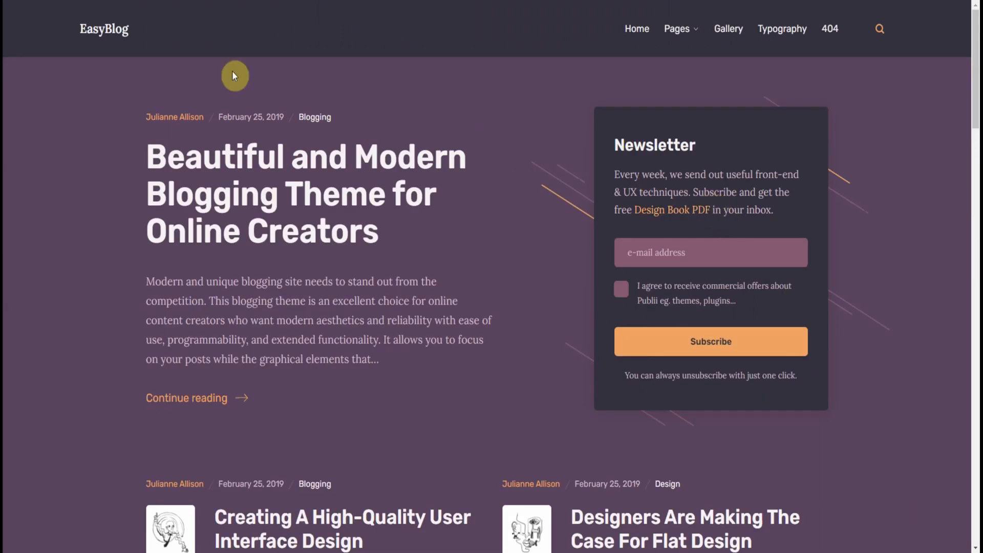
{"action": "mouse_move", "coordinate": [128, 62]}
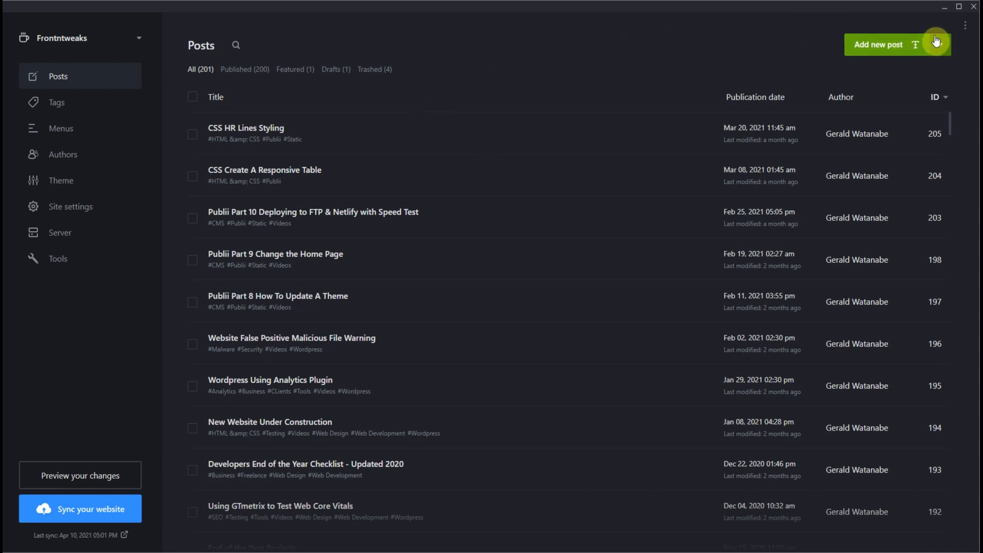
Bring up Publii's main application options menu from the top-right corner.
{"action": "left_click", "coordinate": [964, 25]}
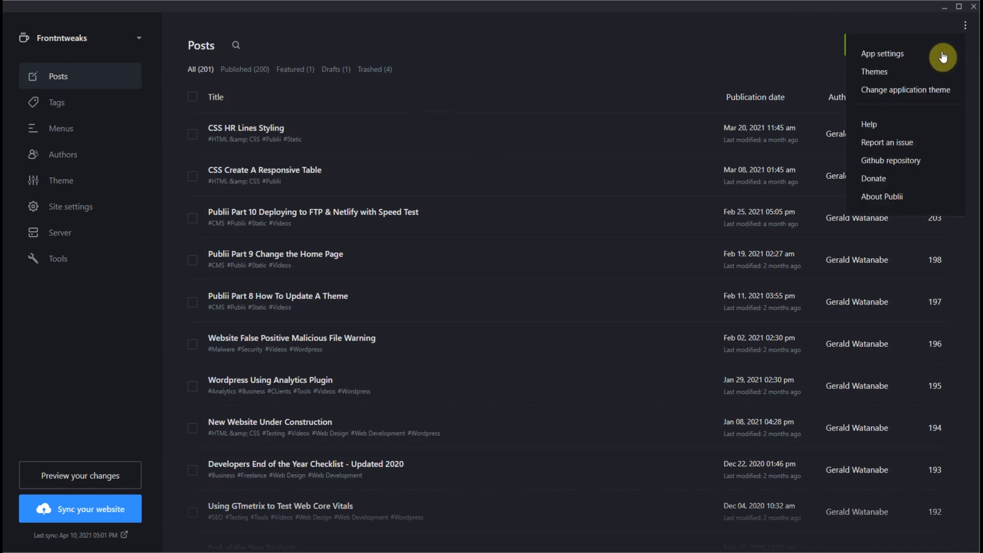
{"action": "mouse_move", "coordinate": [876, 75]}
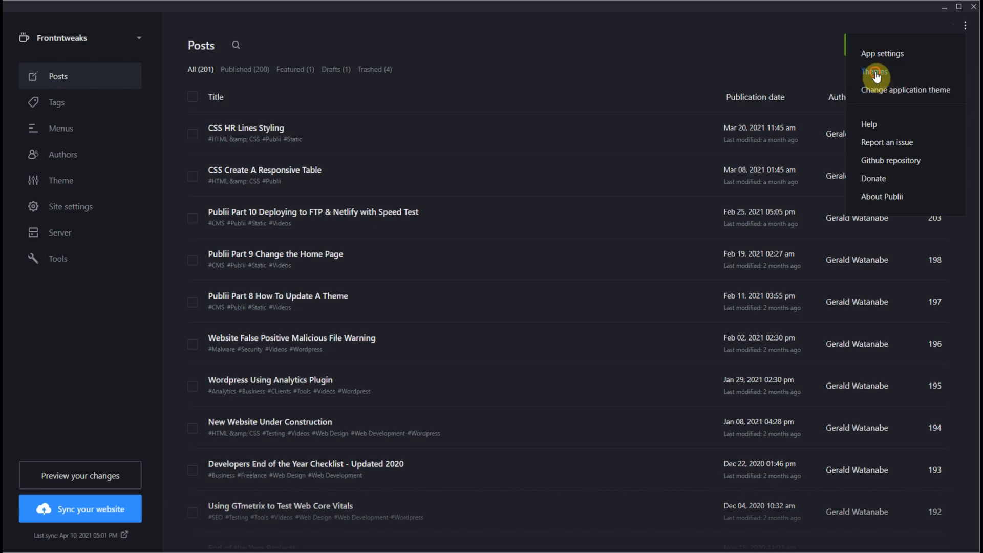
Look over the installed EasyBlog, Simple and Technews themes, then go back to the posts list.
{"action": "left_click", "coordinate": [875, 72]}
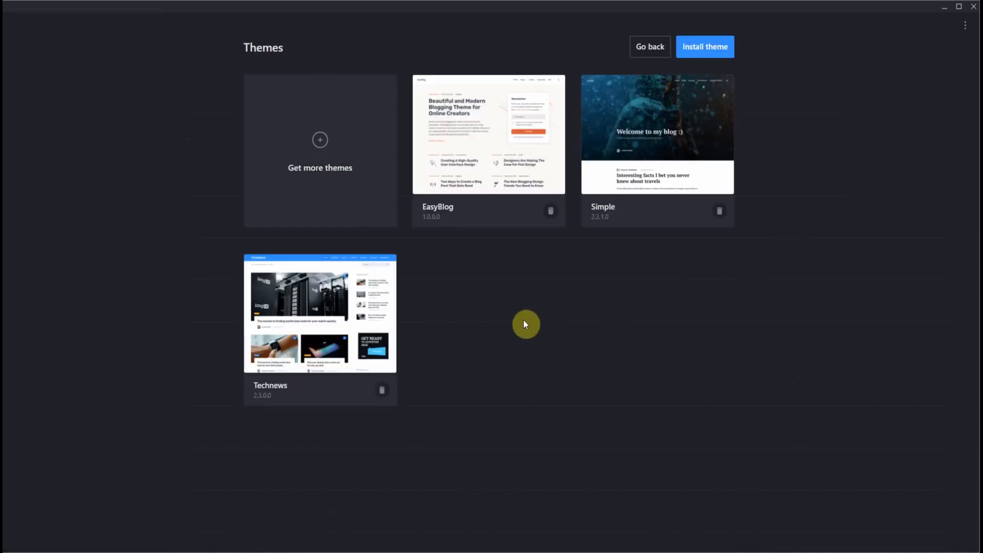
{"action": "mouse_move", "coordinate": [336, 313]}
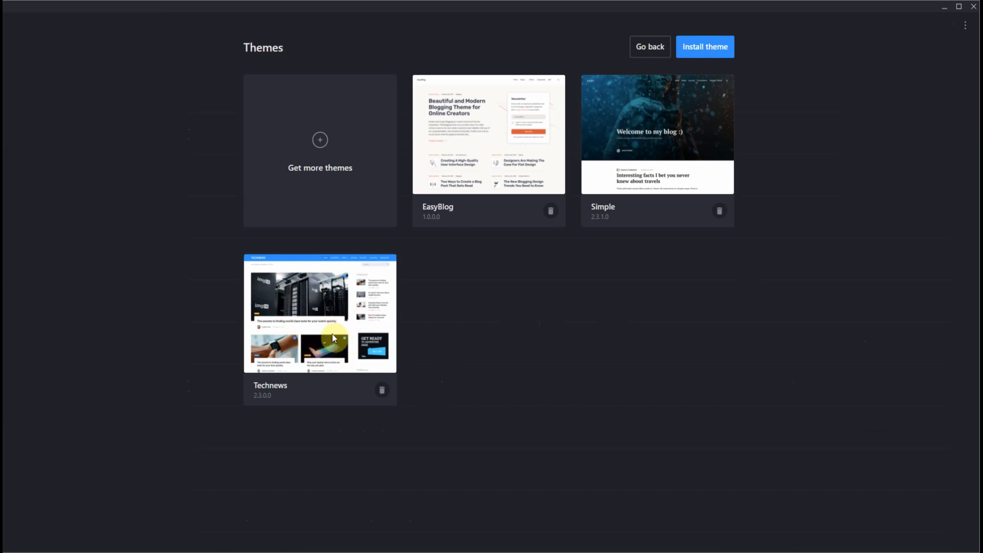
{"action": "mouse_move", "coordinate": [534, 203]}
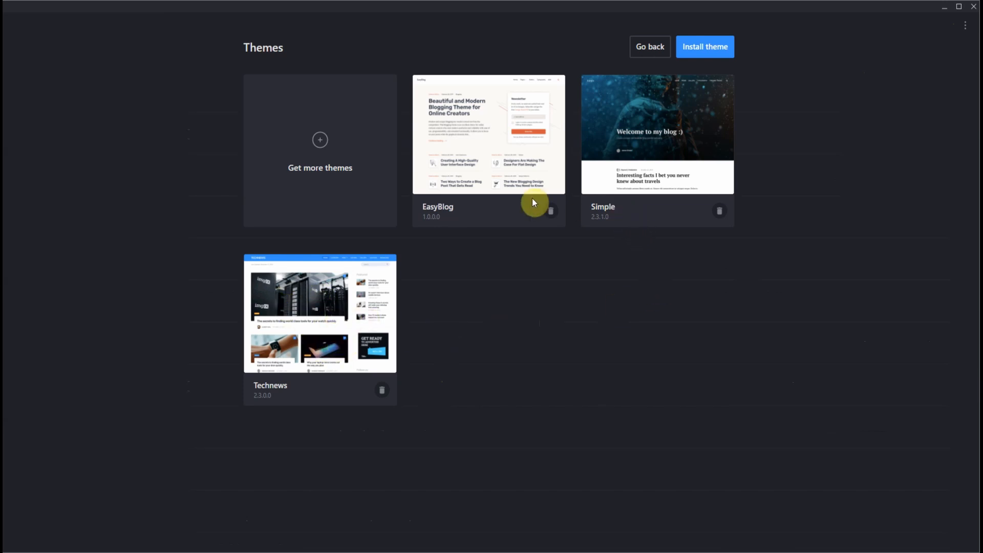
{"action": "mouse_move", "coordinate": [481, 174]}
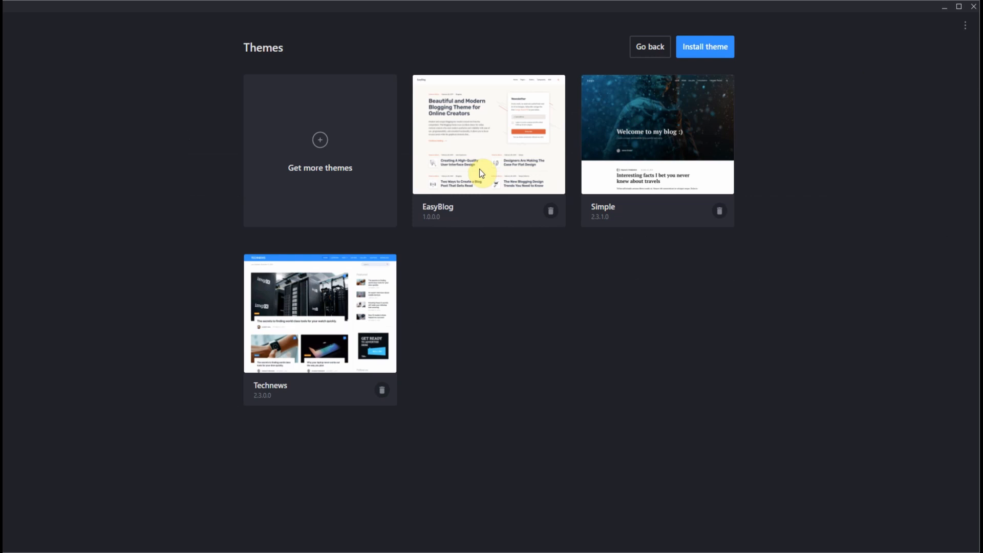
{"action": "mouse_move", "coordinate": [372, 331]}
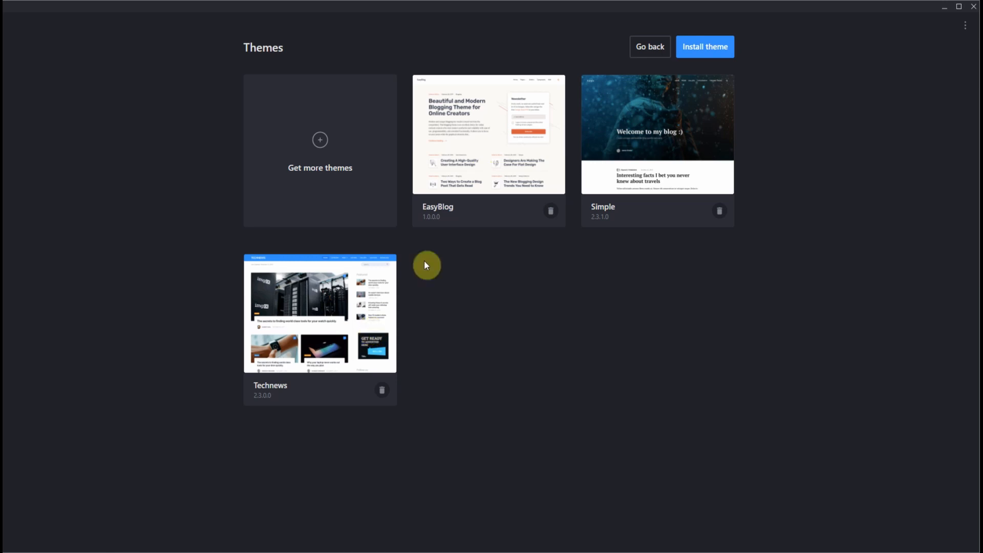
{"action": "left_click", "coordinate": [650, 46]}
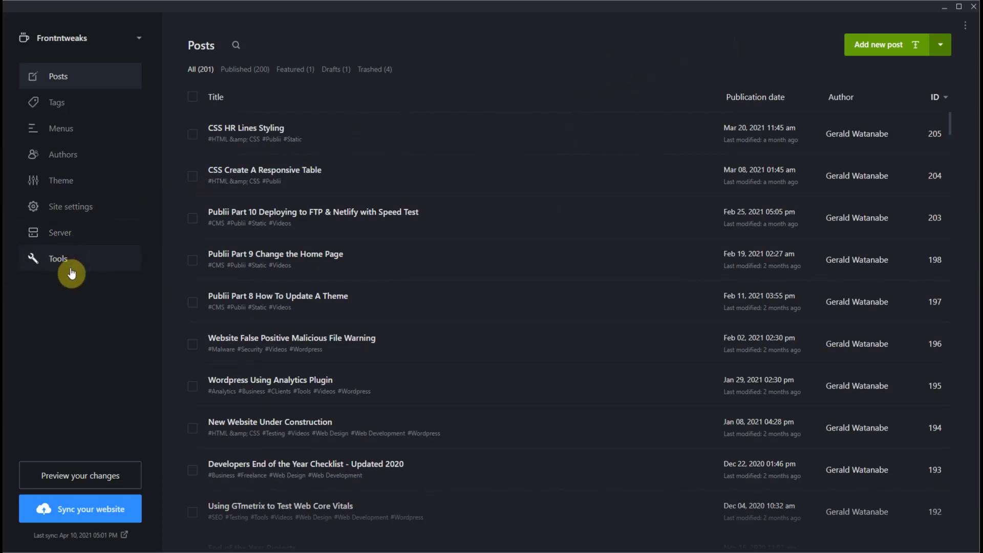
{"action": "left_click", "coordinate": [57, 258]}
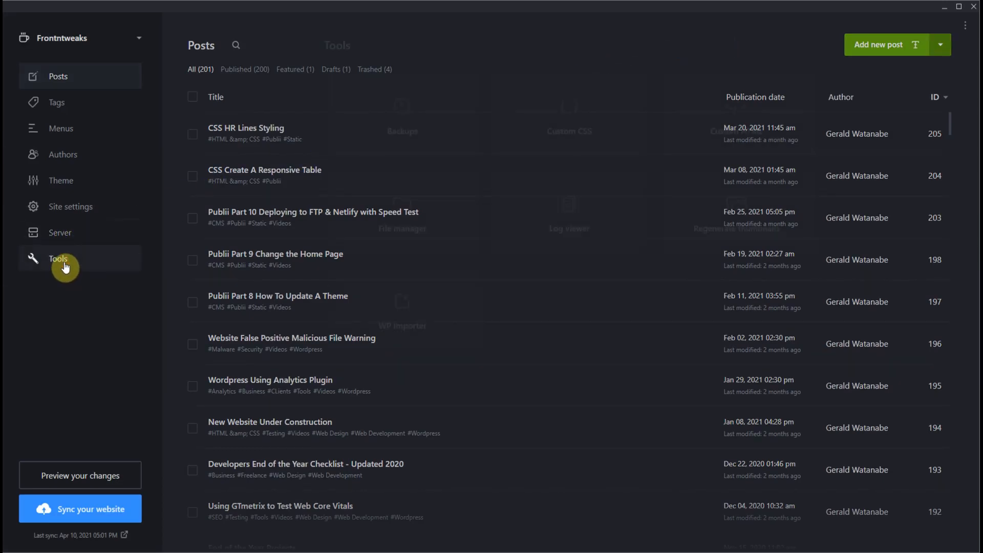
{"action": "left_click", "coordinate": [57, 258]}
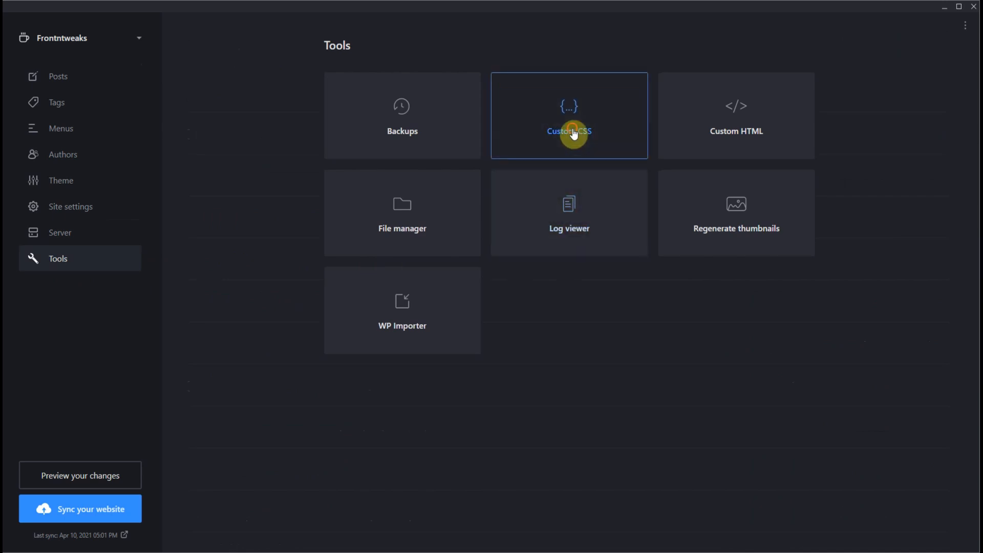
{"action": "left_click", "coordinate": [571, 131]}
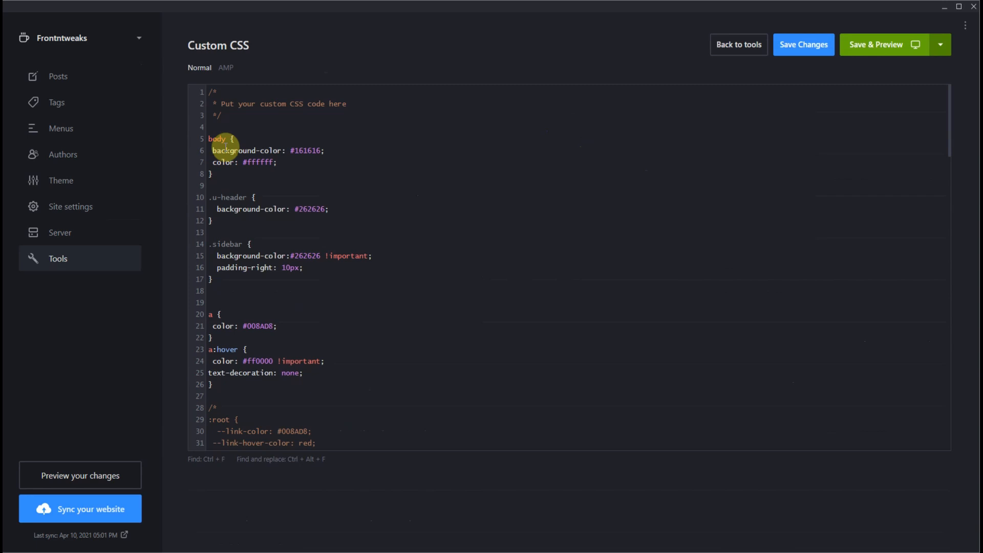
{"action": "mouse_move", "coordinate": [269, 162]}
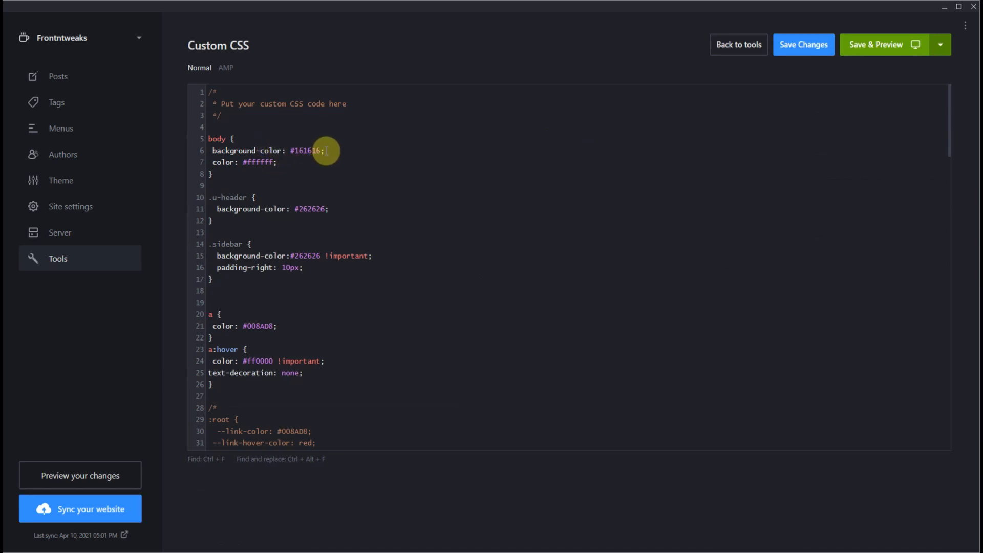
{"action": "mouse_move", "coordinate": [315, 215]}
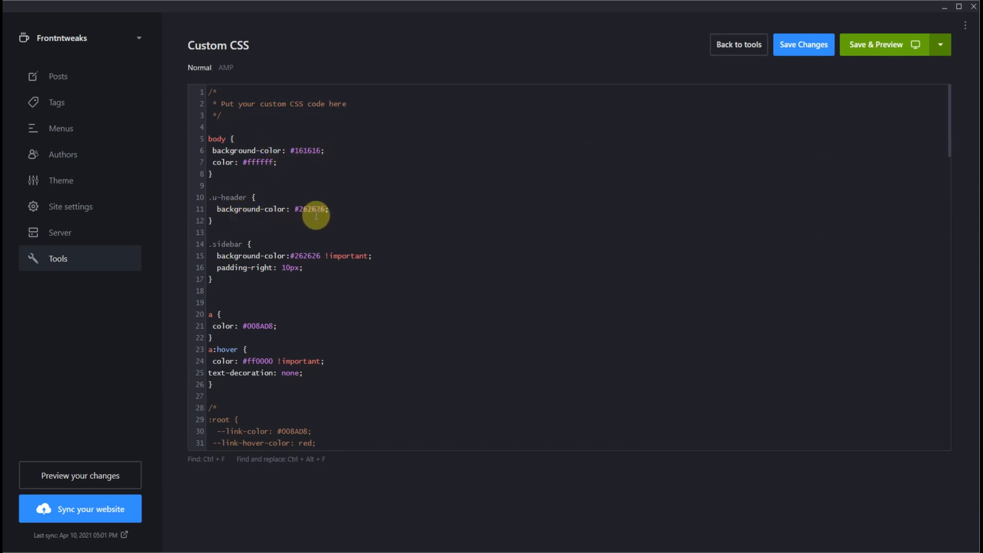
{"action": "mouse_move", "coordinate": [261, 273]}
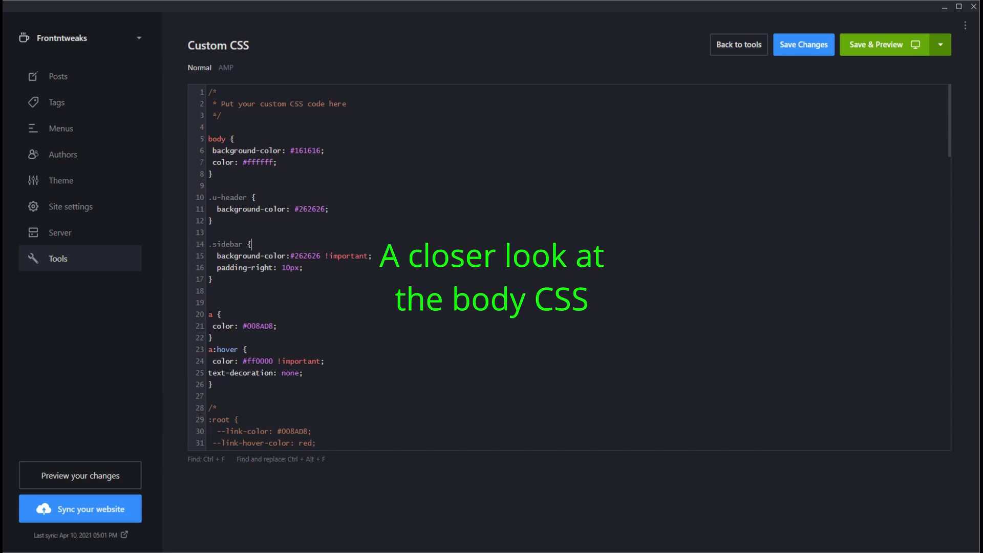
{"action": "mouse_move", "coordinate": [958, 275]}
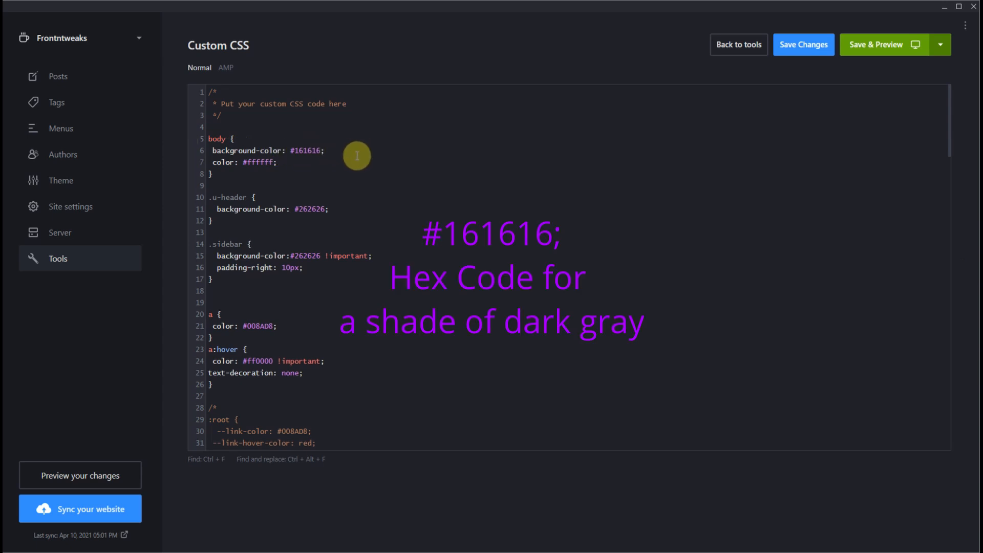
{"action": "mouse_move", "coordinate": [236, 163]}
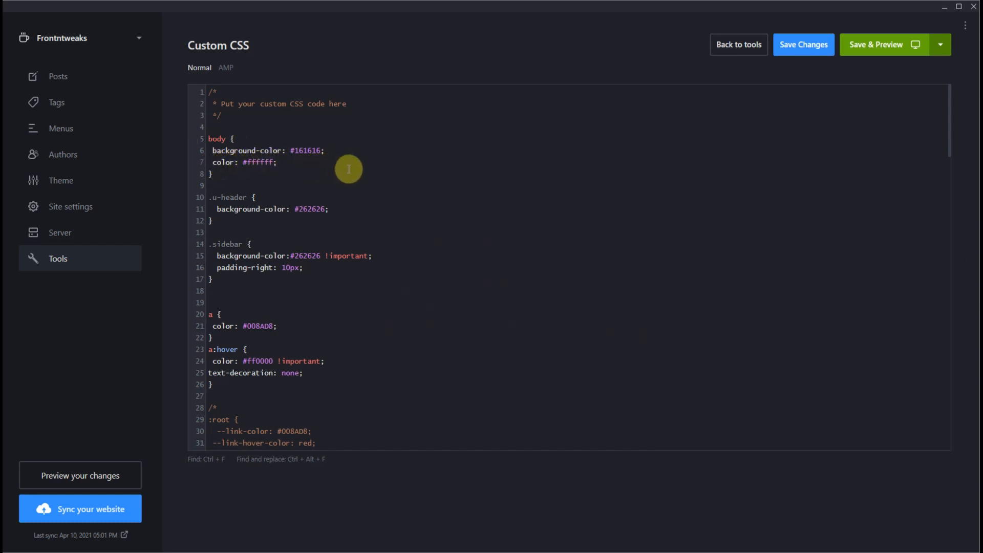
{"action": "left_click", "coordinate": [250, 244]}
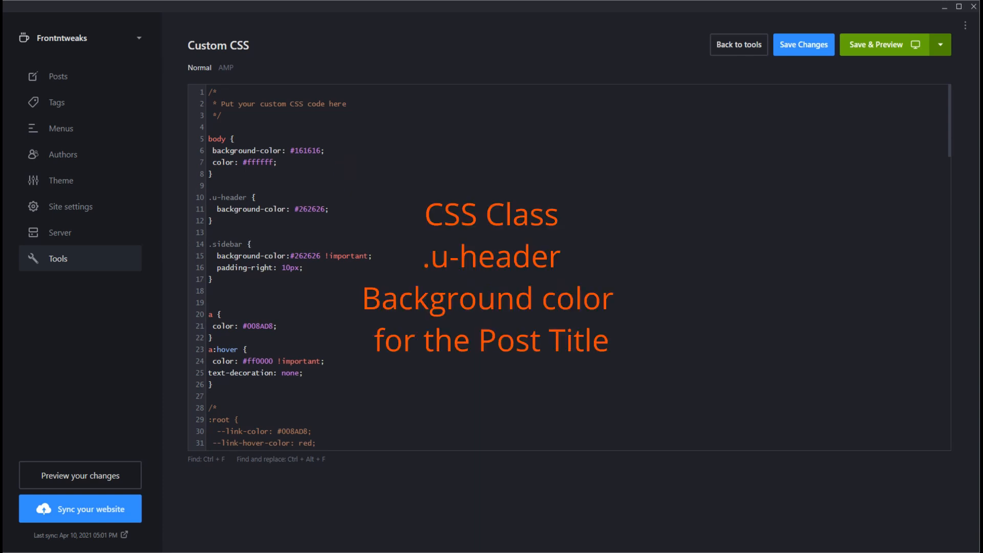
{"action": "left_click", "coordinate": [215, 209]}
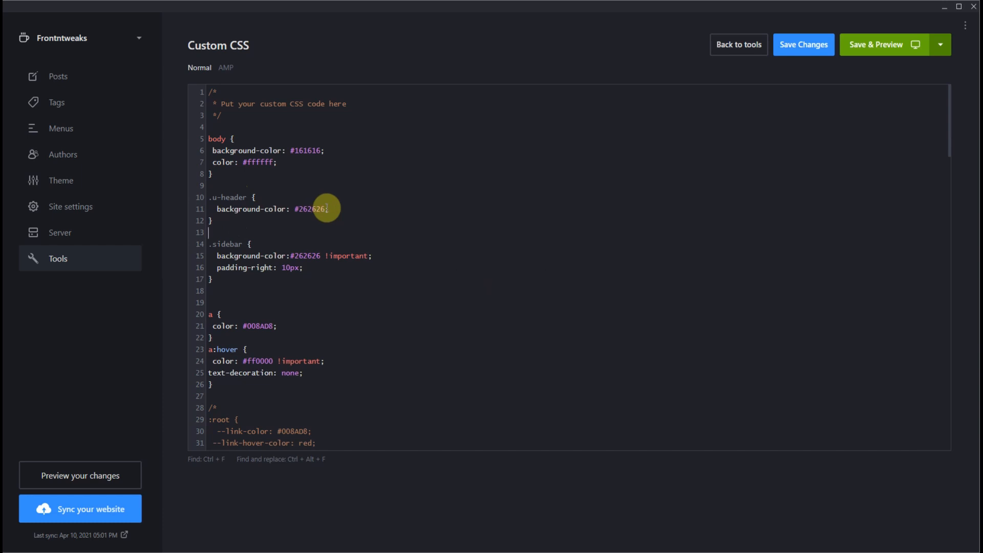
{"action": "mouse_move", "coordinate": [228, 256]}
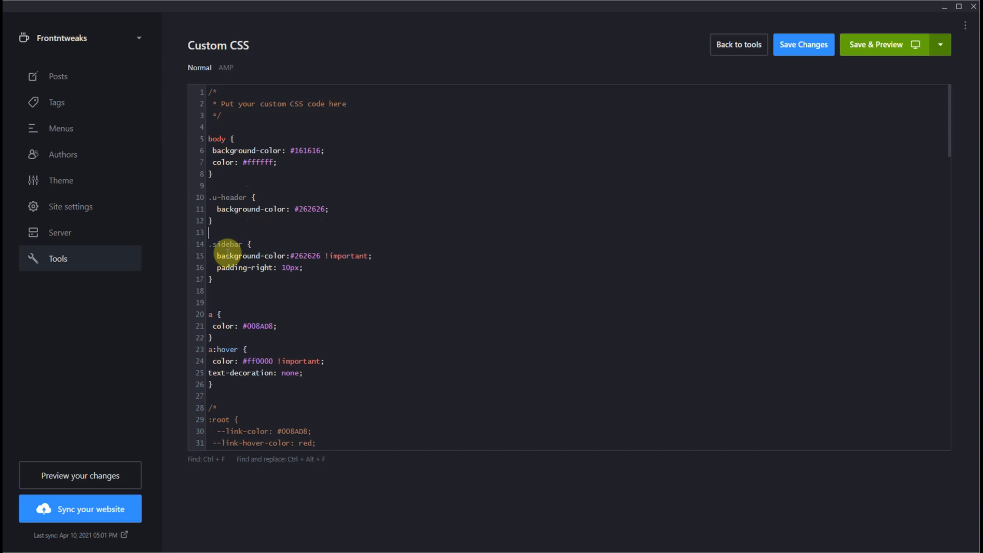
{"action": "double_click", "coordinate": [226, 243]}
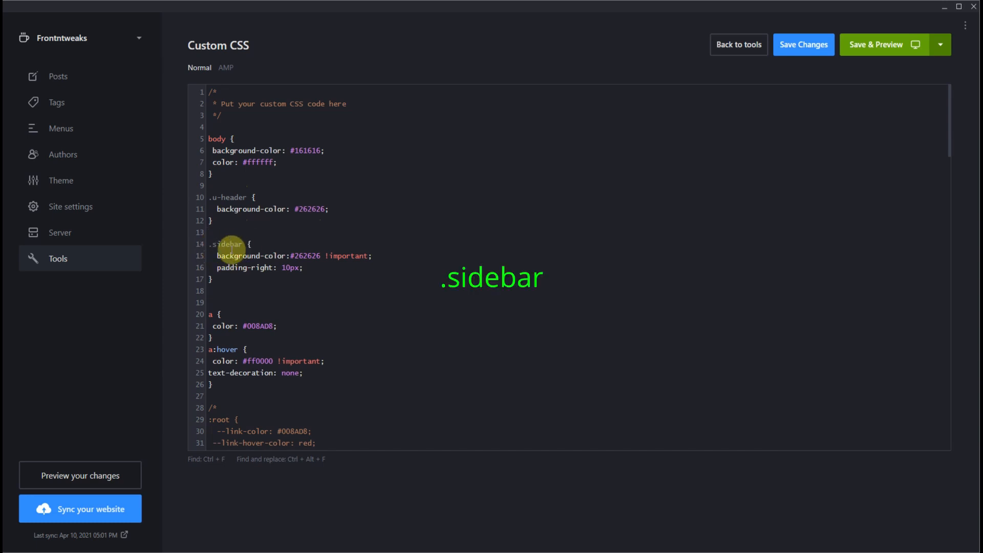
{"action": "mouse_move", "coordinate": [351, 257]}
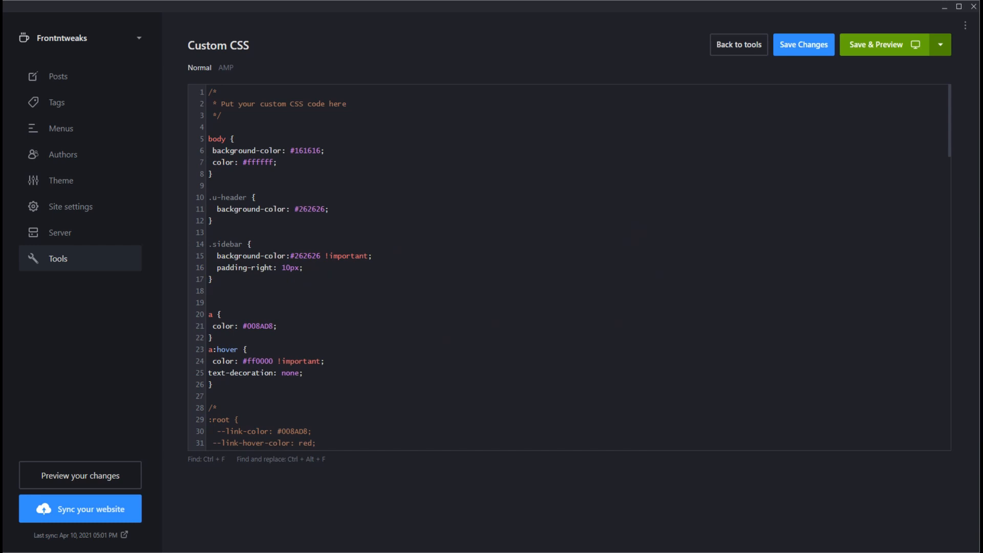
{"action": "left_click", "coordinate": [883, 44]}
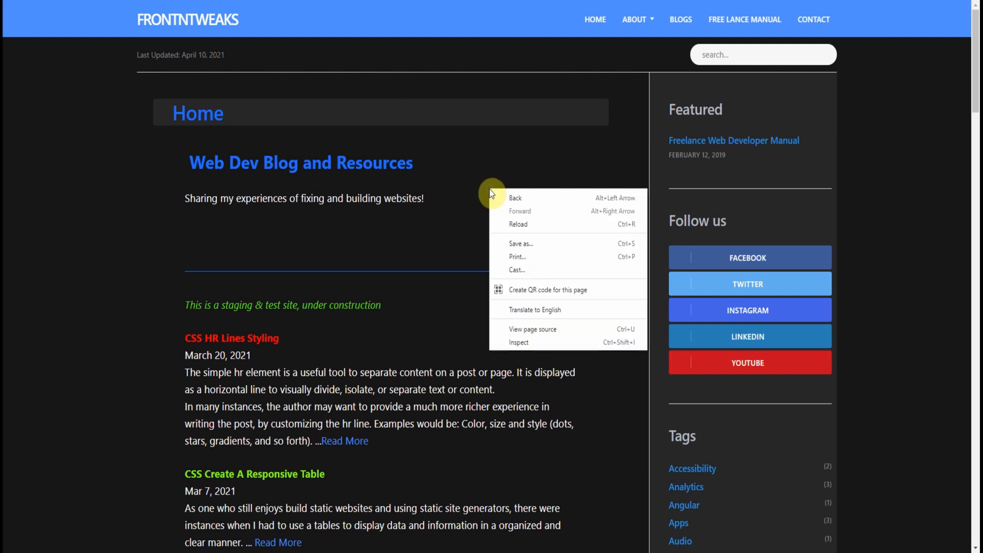
{"action": "mouse_move", "coordinate": [526, 348]}
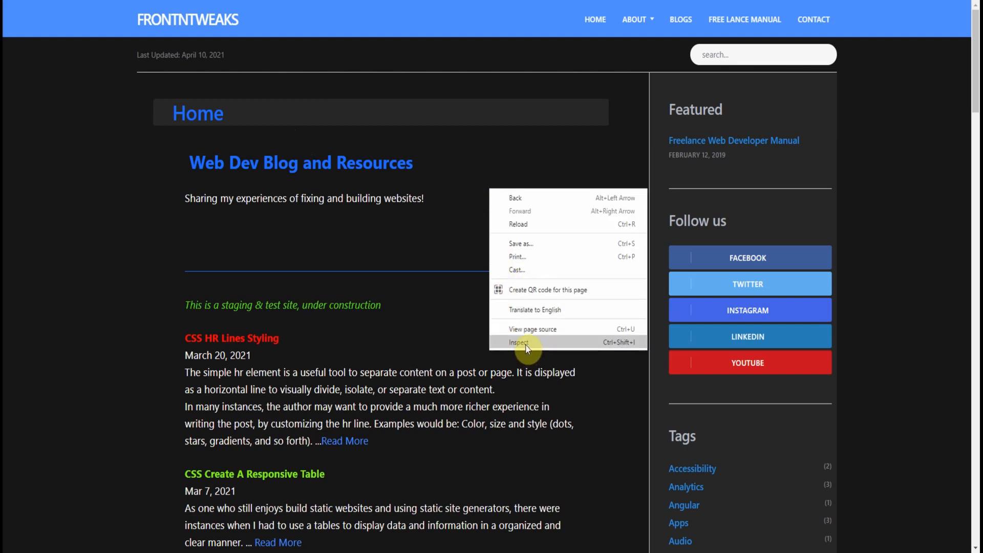
{"action": "left_click", "coordinate": [518, 342]}
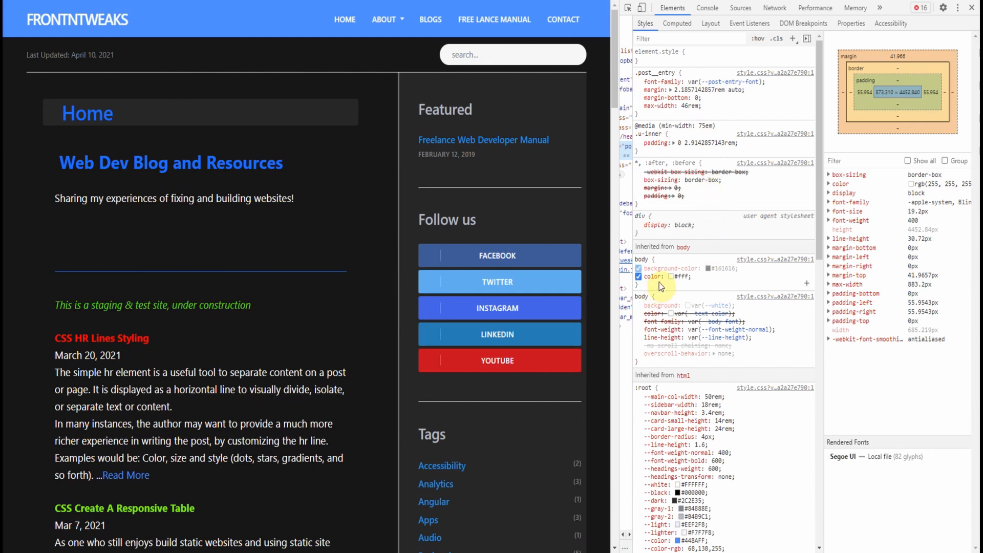
{"action": "mouse_move", "coordinate": [670, 264]}
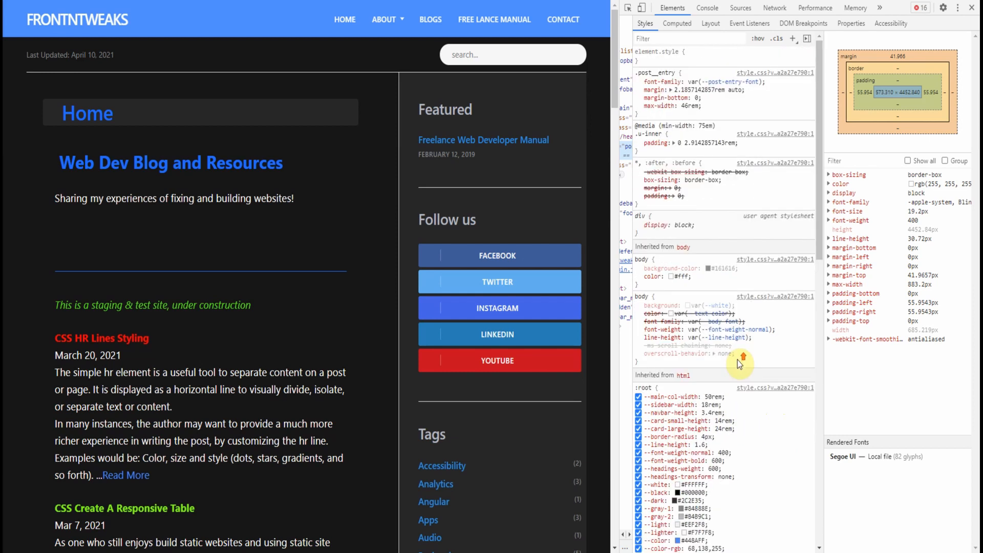
{"action": "mouse_move", "coordinate": [756, 250]}
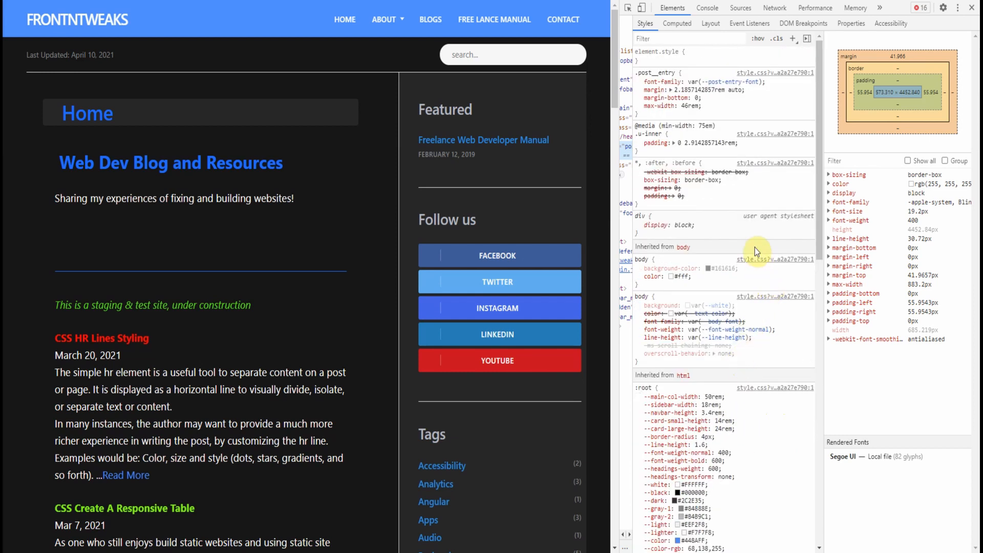
{"action": "mouse_move", "coordinate": [754, 249]}
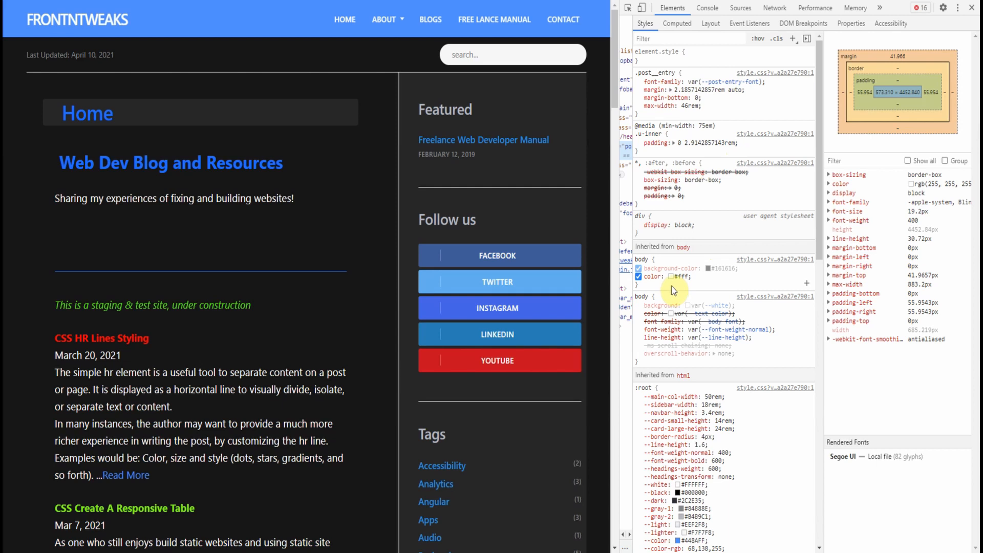
{"action": "right_click", "coordinate": [492, 211]}
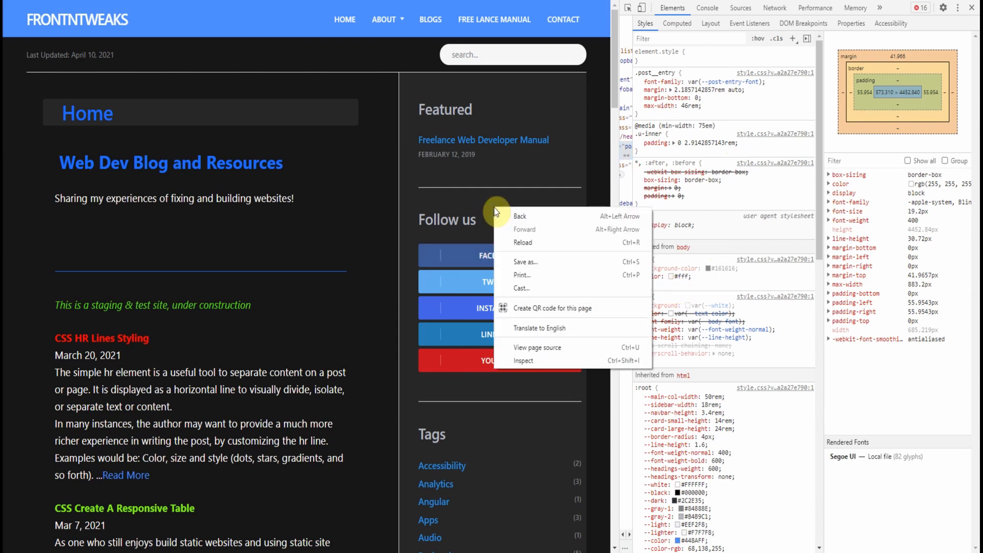
{"action": "mouse_move", "coordinate": [551, 361]}
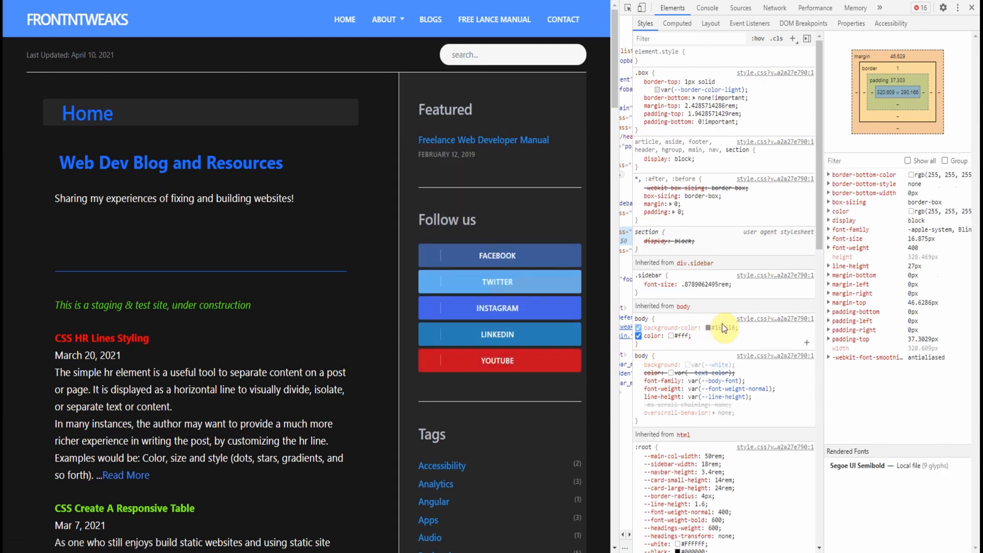
{"action": "mouse_move", "coordinate": [722, 339]}
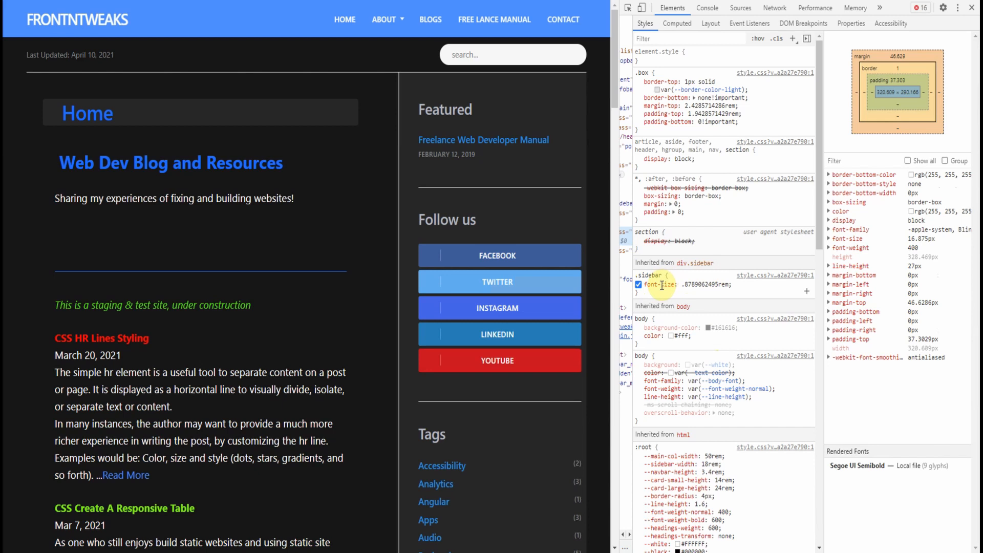
{"action": "mouse_move", "coordinate": [648, 285]}
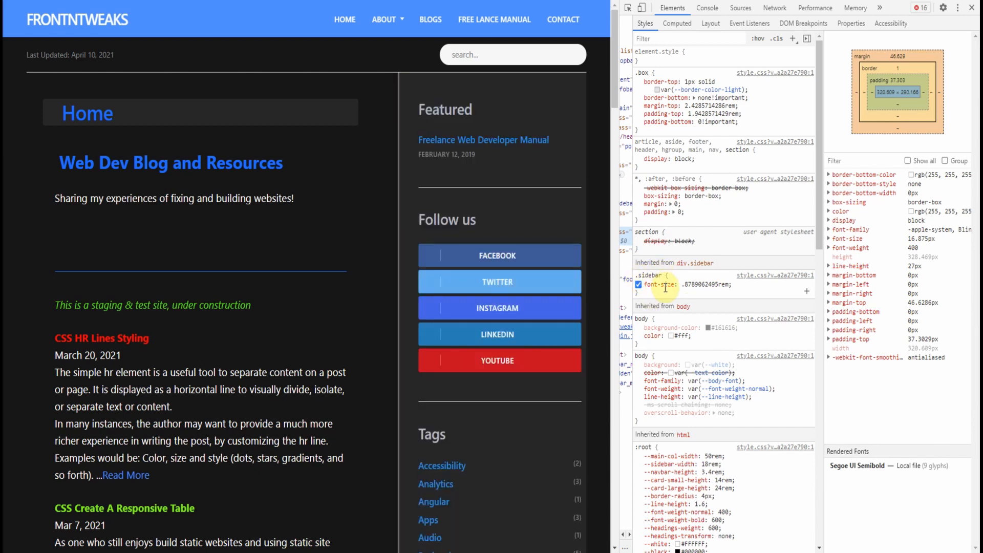
{"action": "mouse_move", "coordinate": [729, 263]}
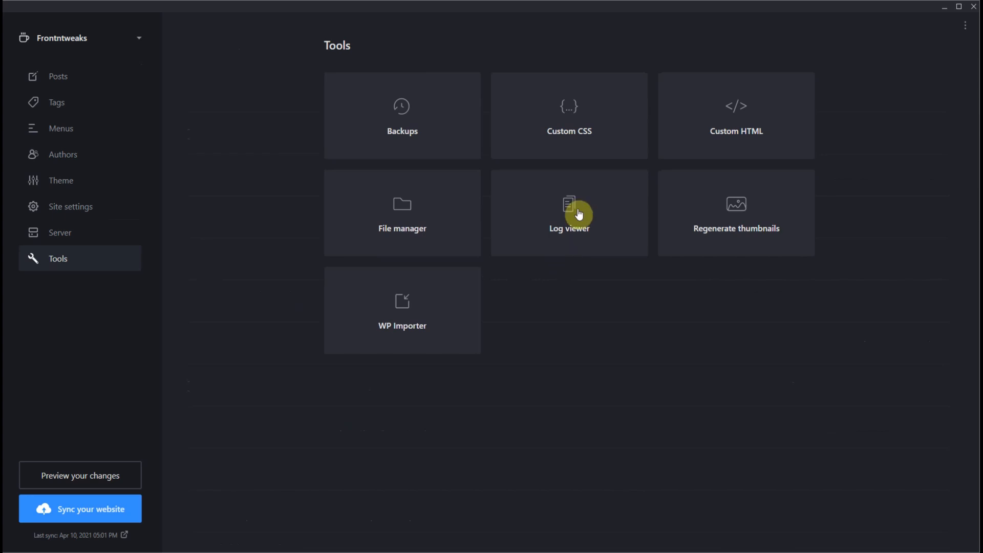
{"action": "left_click", "coordinate": [570, 115]}
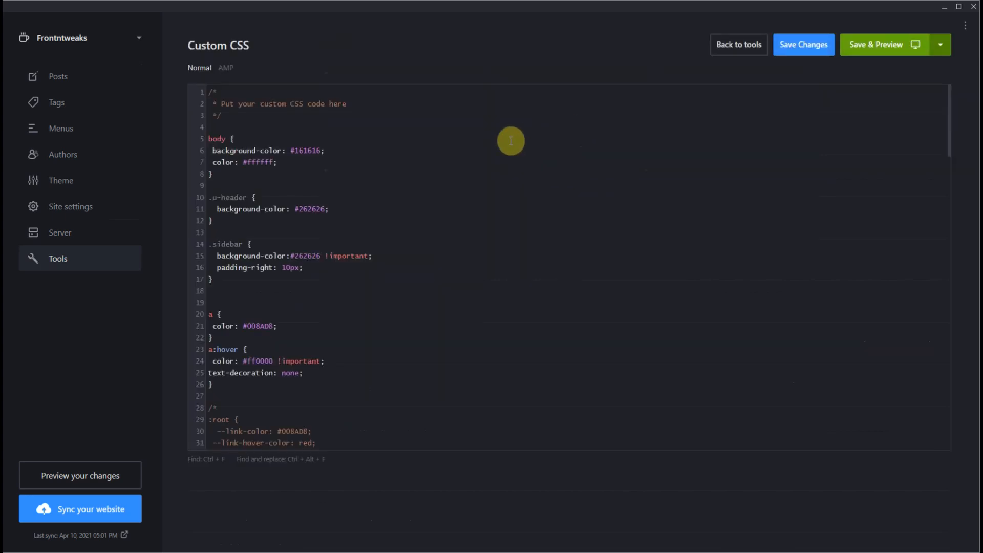
{"action": "mouse_move", "coordinate": [286, 100]}
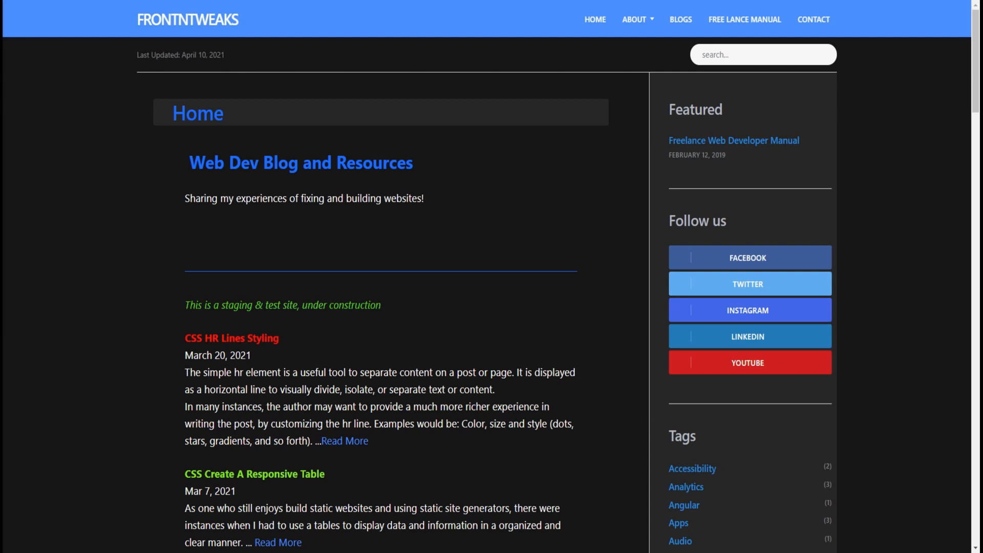
Select the Home post title on the dark staging homepage to inspect its header markup.
{"action": "left_click", "coordinate": [214, 110]}
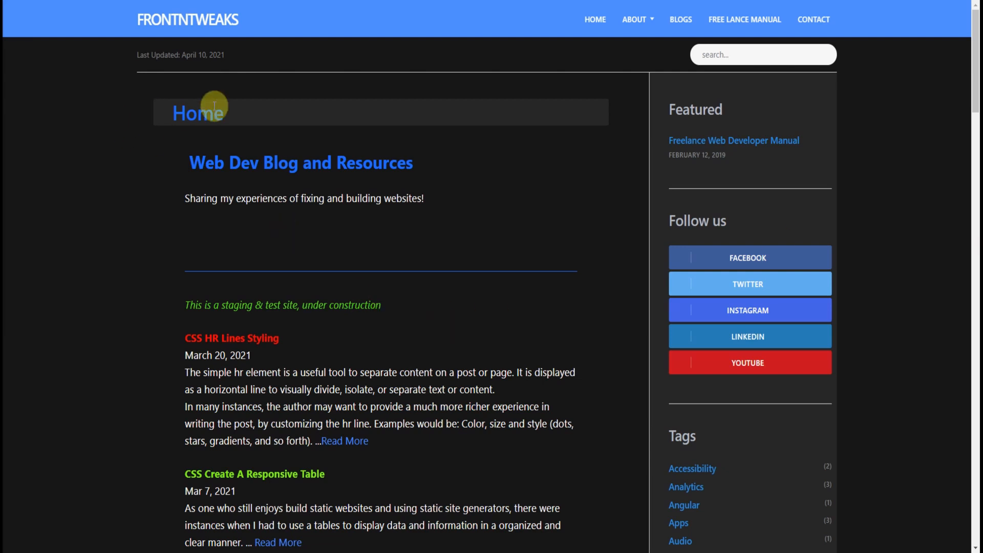
{"action": "mouse_move", "coordinate": [431, 117]}
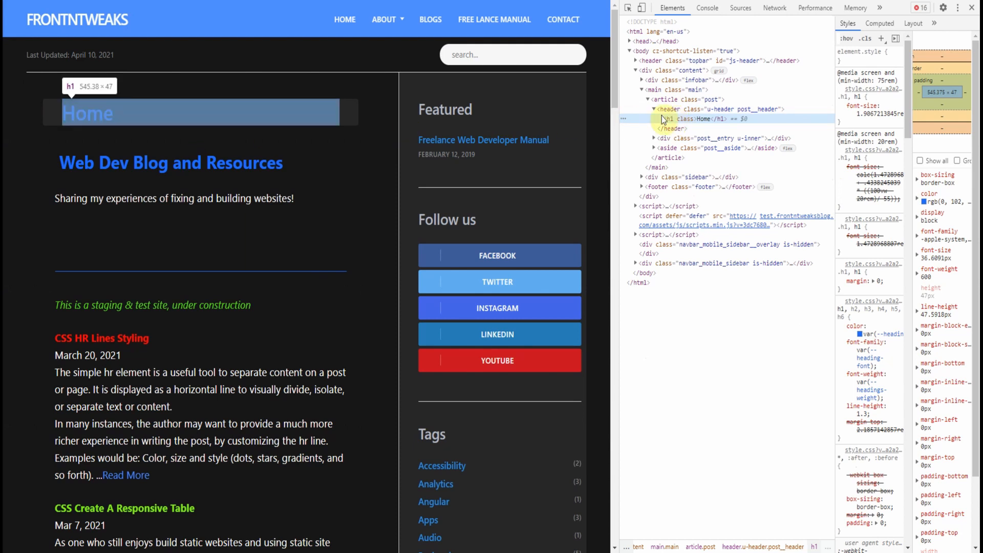
{"action": "mouse_move", "coordinate": [686, 132]}
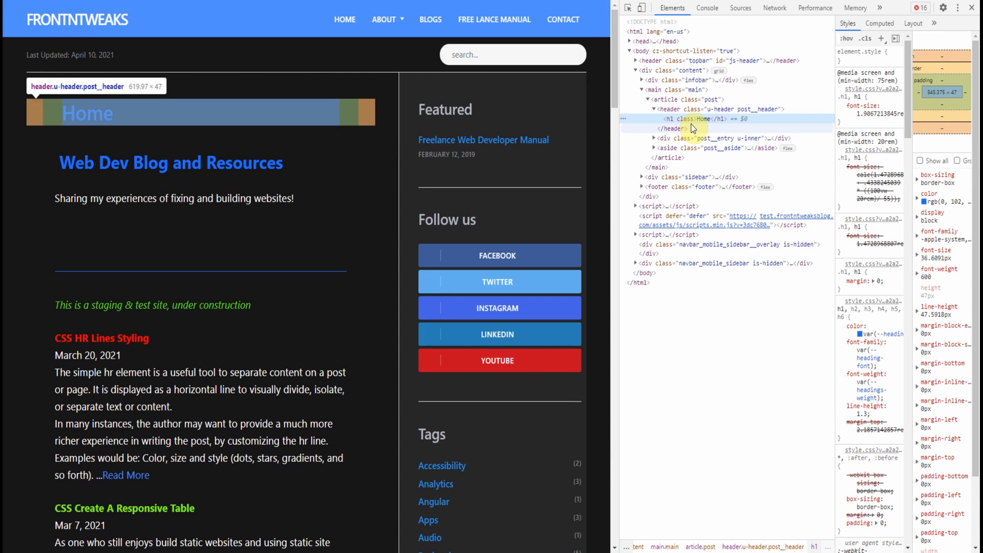
{"action": "mouse_move", "coordinate": [756, 411]}
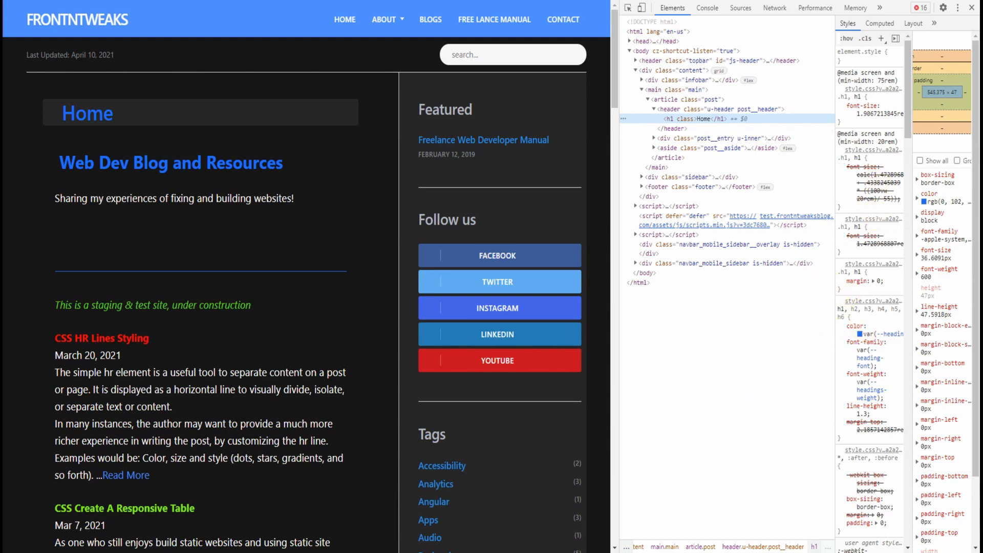
{"action": "mouse_move", "coordinate": [831, 334]}
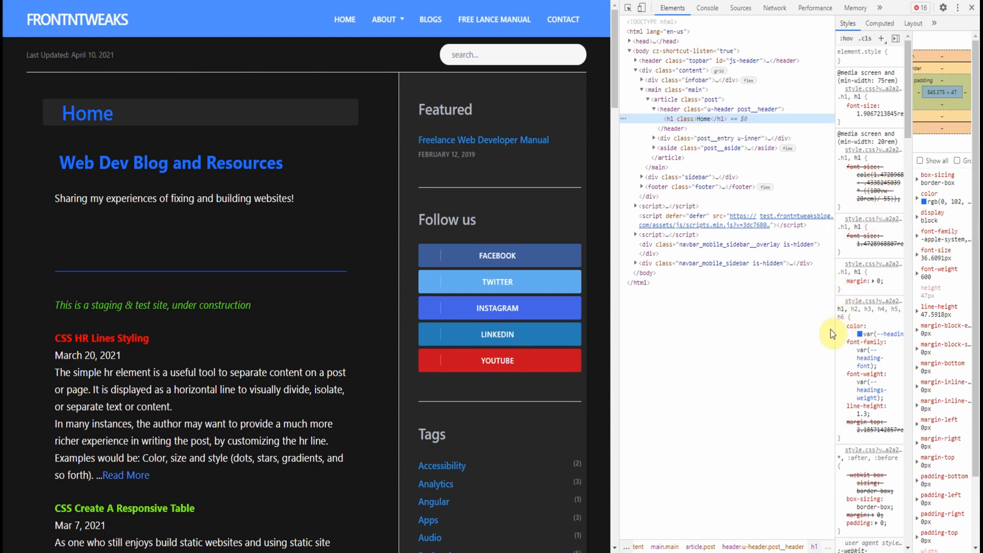